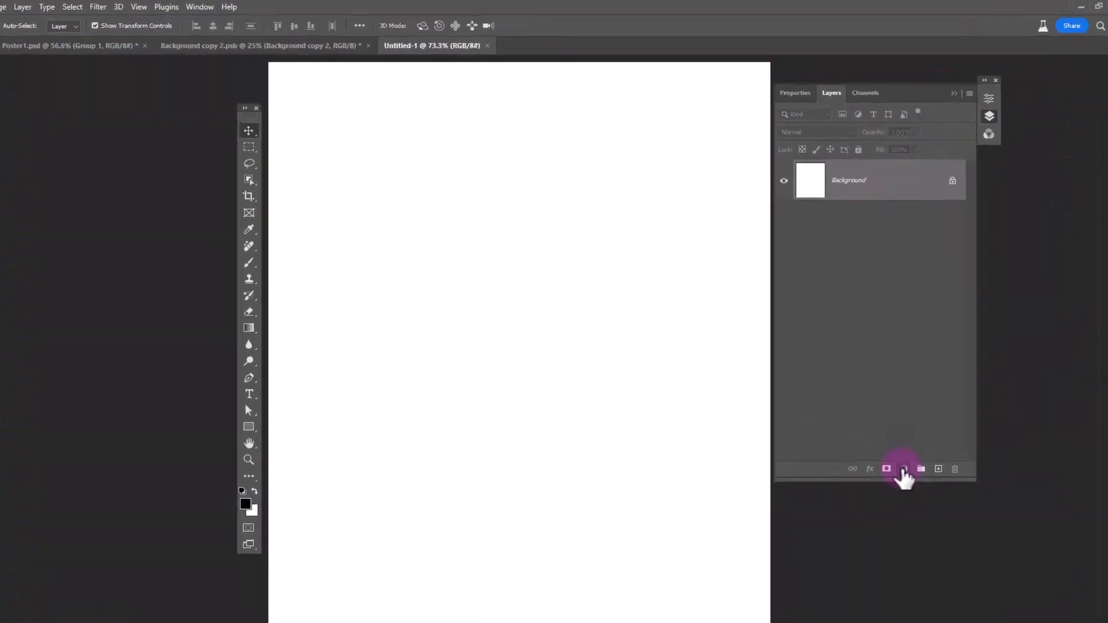
# Add a Gradient fill layer using the Black-White preset.
pyautogui.click(902, 470)
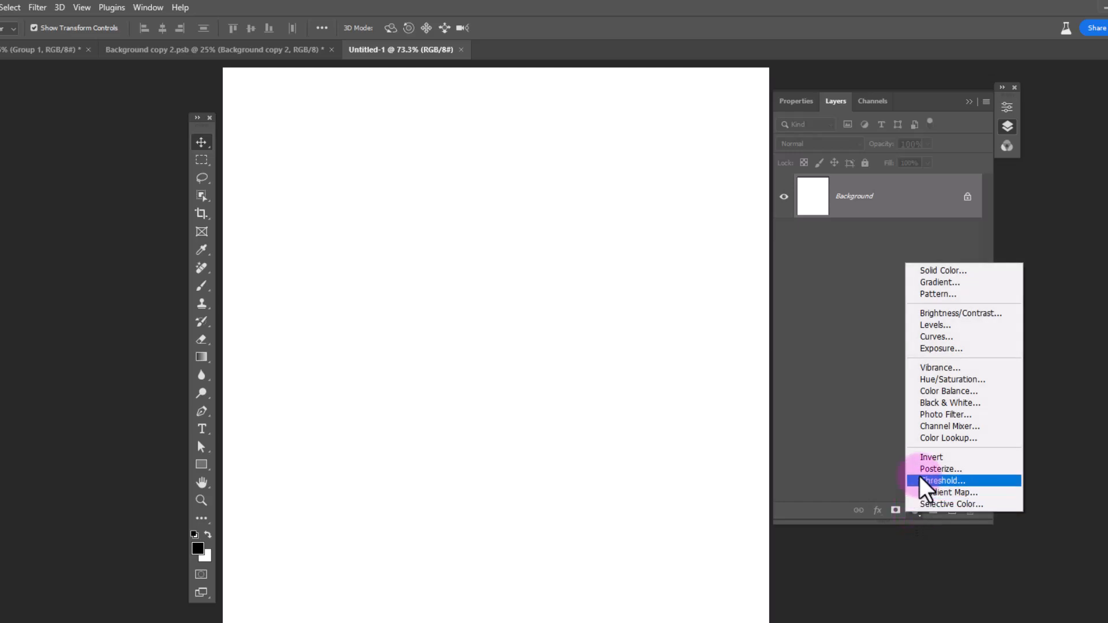
pyautogui.moveTo(955, 282)
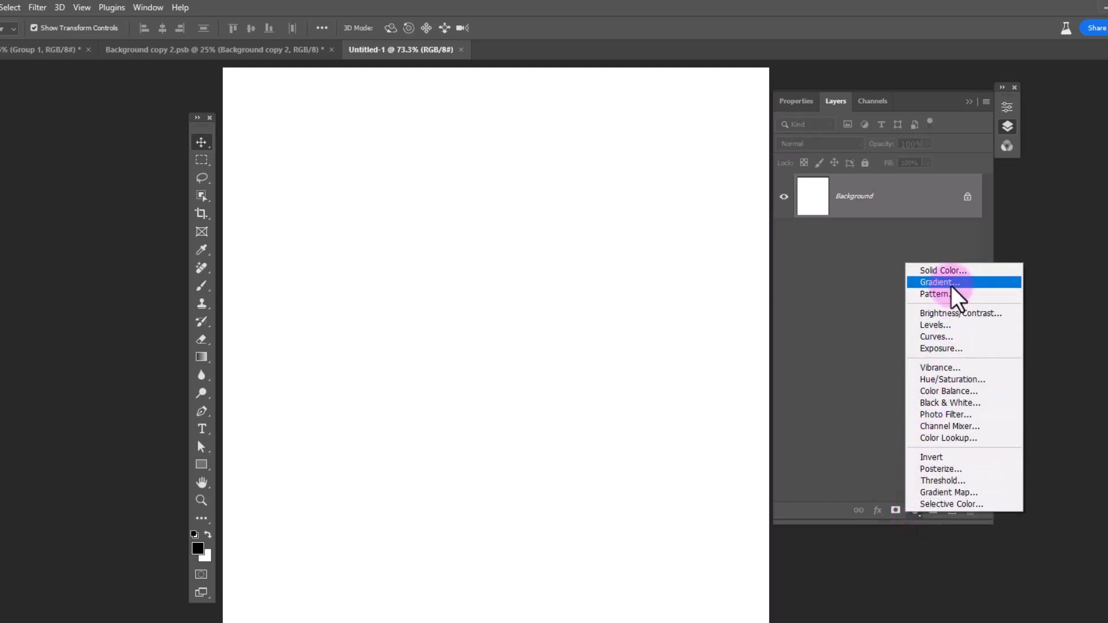
pyautogui.click(939, 282)
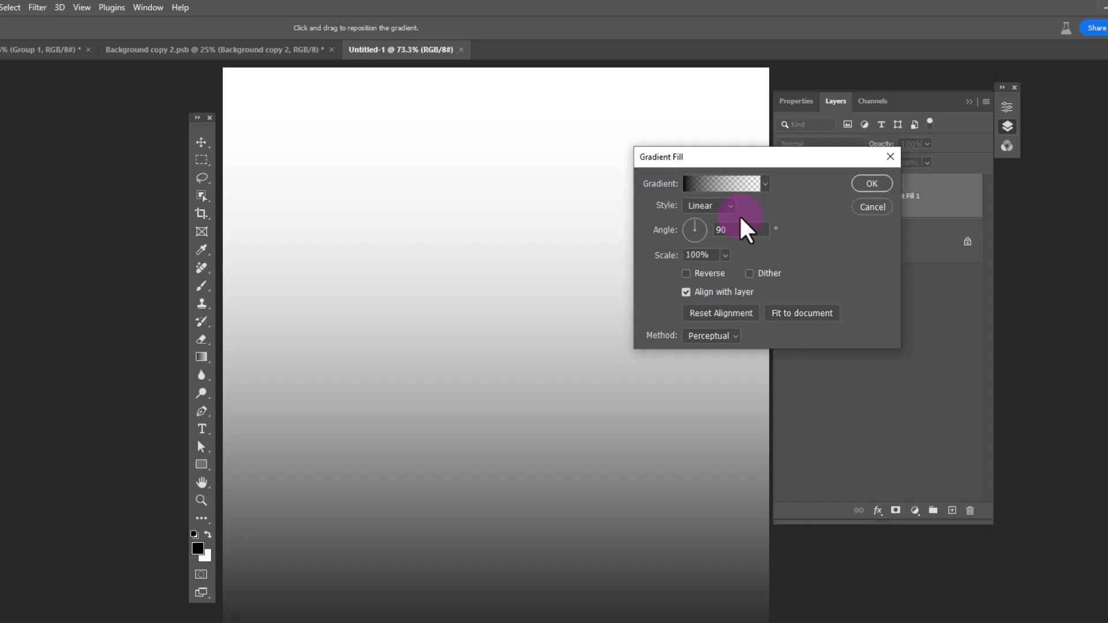
pyautogui.click(765, 184)
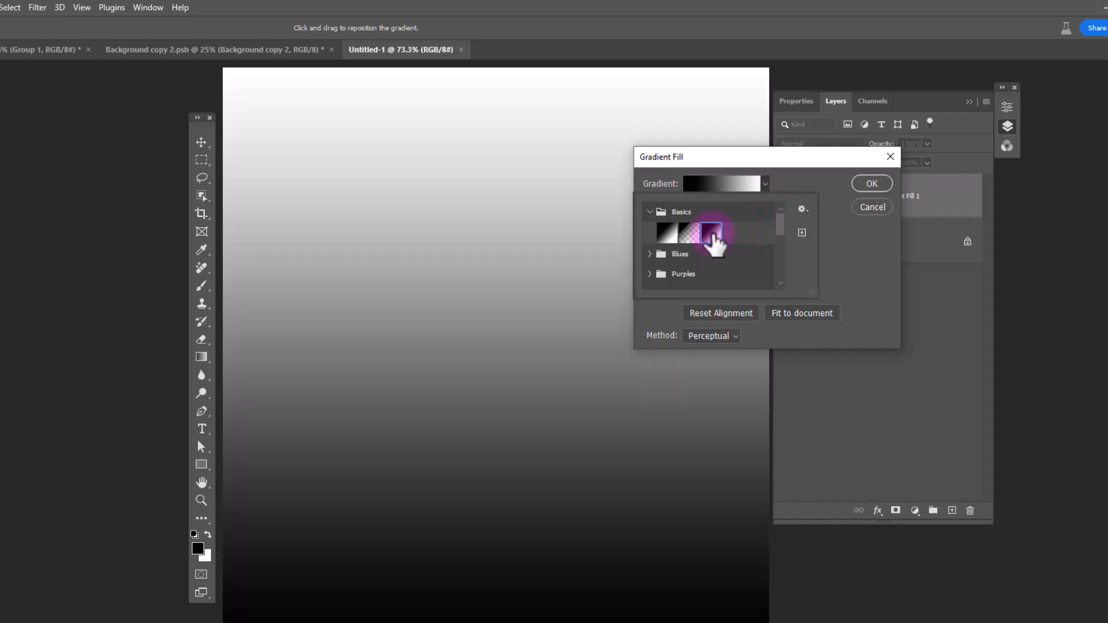
pyautogui.click(716, 233)
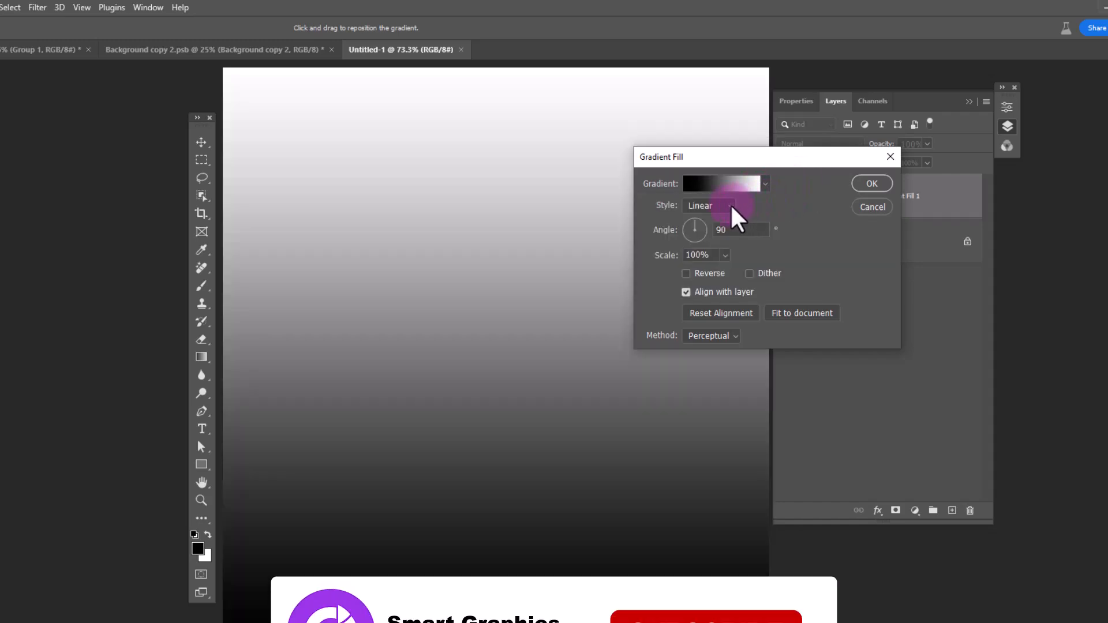
# Make the gradient radial, dithered and reversed so the centre glows white.
pyautogui.click(708, 206)
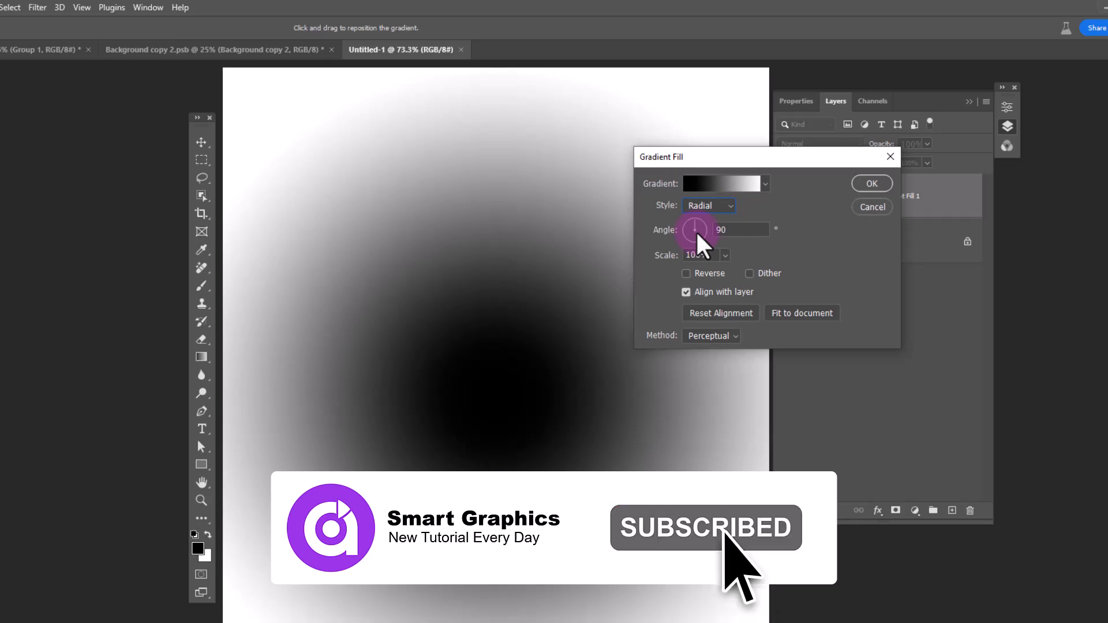
pyautogui.click(751, 273)
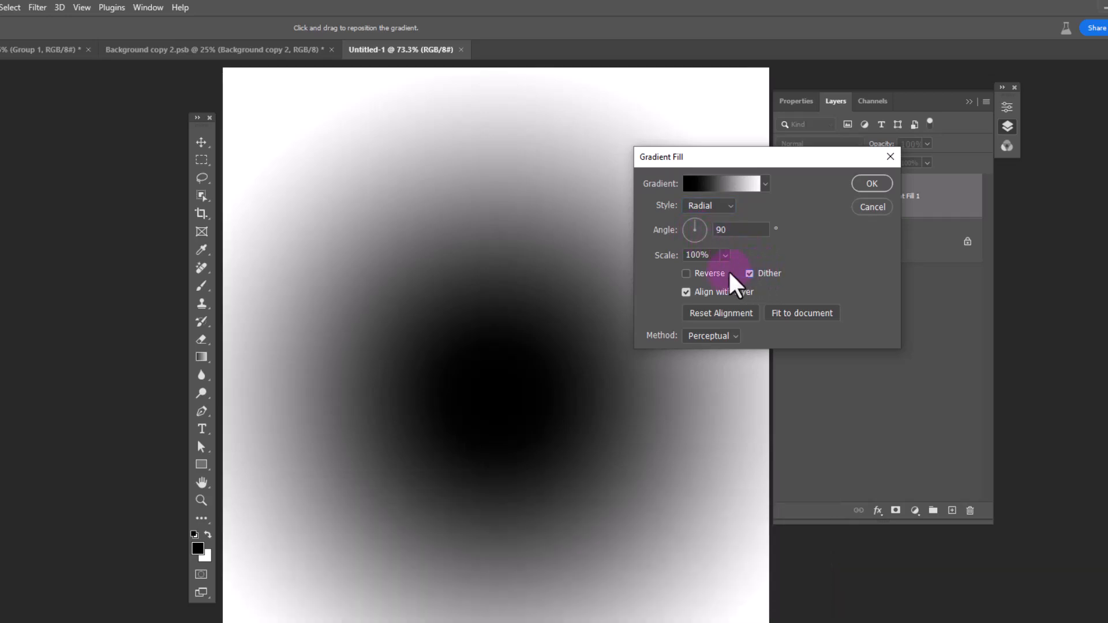
pyautogui.click(686, 273)
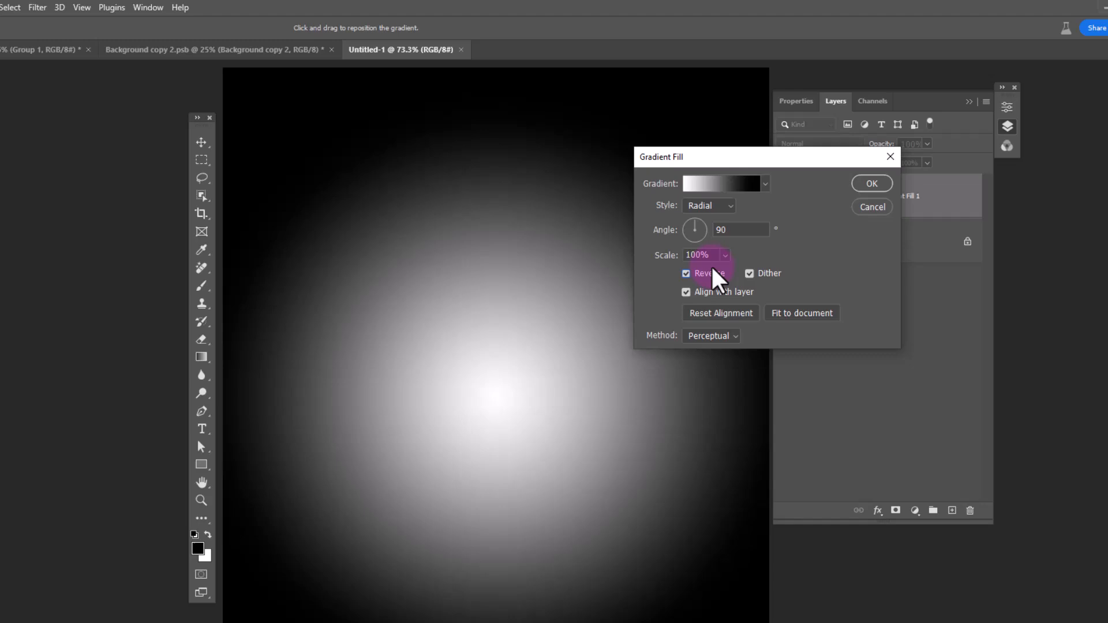
pyautogui.click(721, 183)
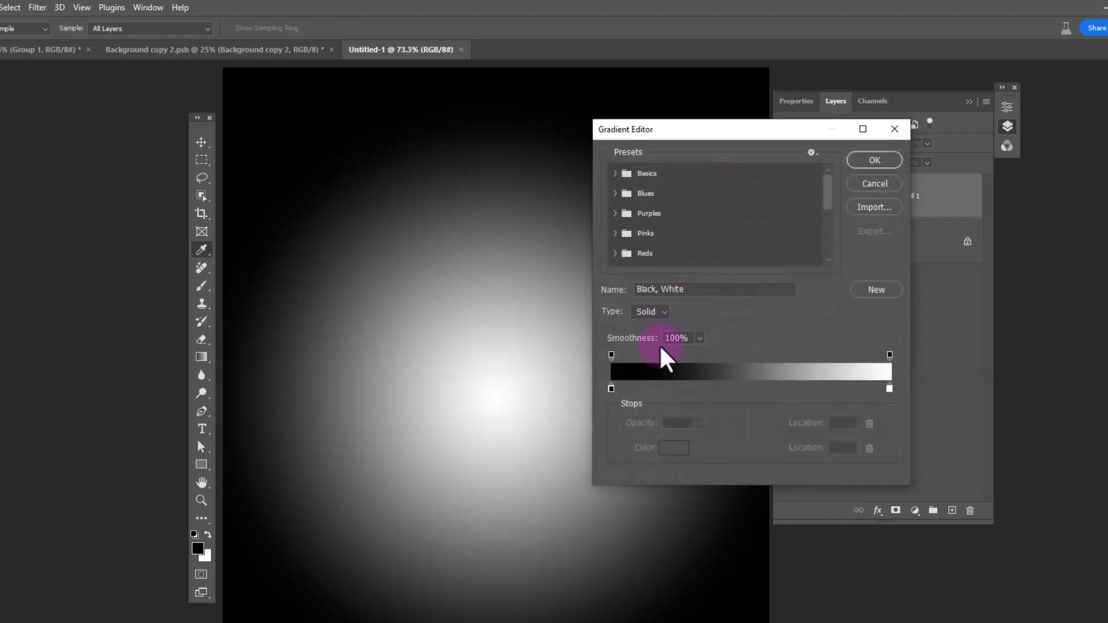
# Change the dark gradient stop to light grey #bebebe and commit Gradient Fill 1.
pyautogui.doubleClick(889, 388)
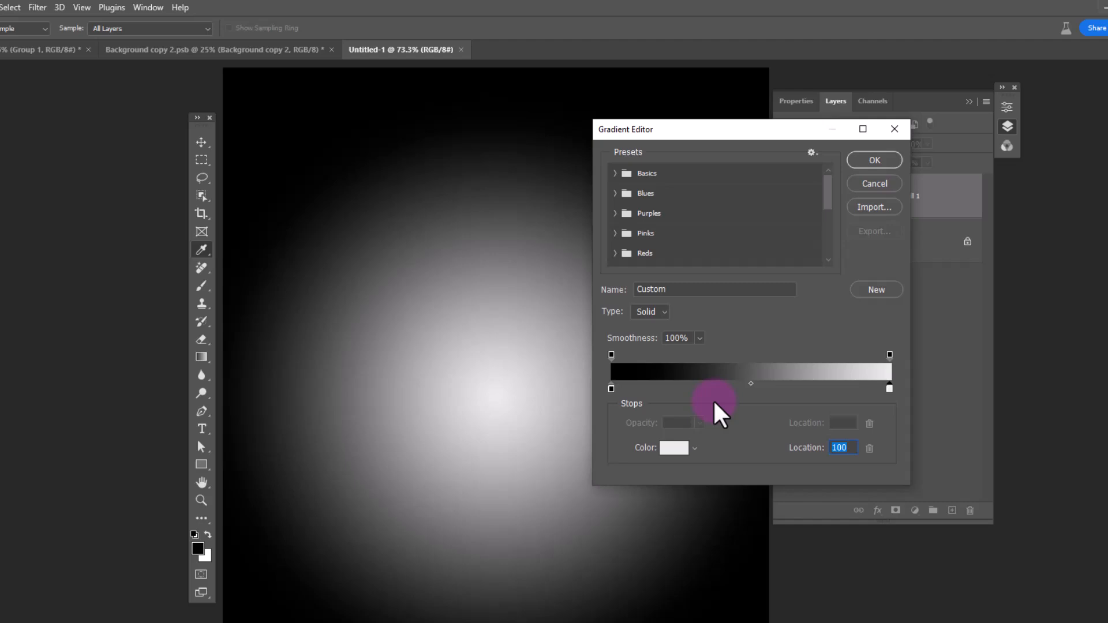
pyautogui.click(673, 448)
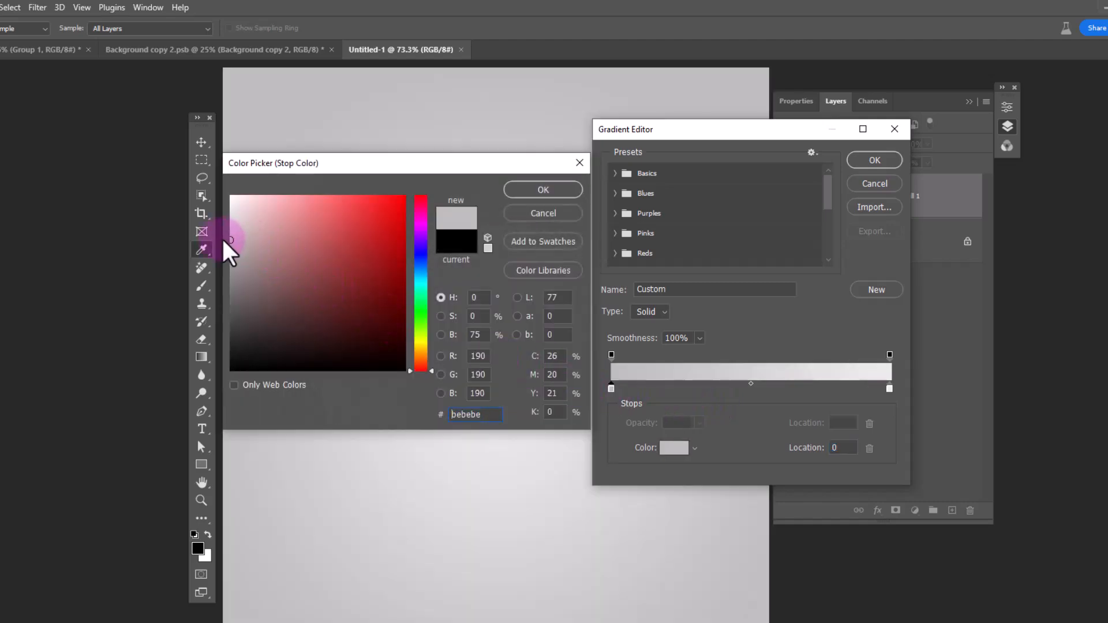
pyautogui.moveTo(583, 201)
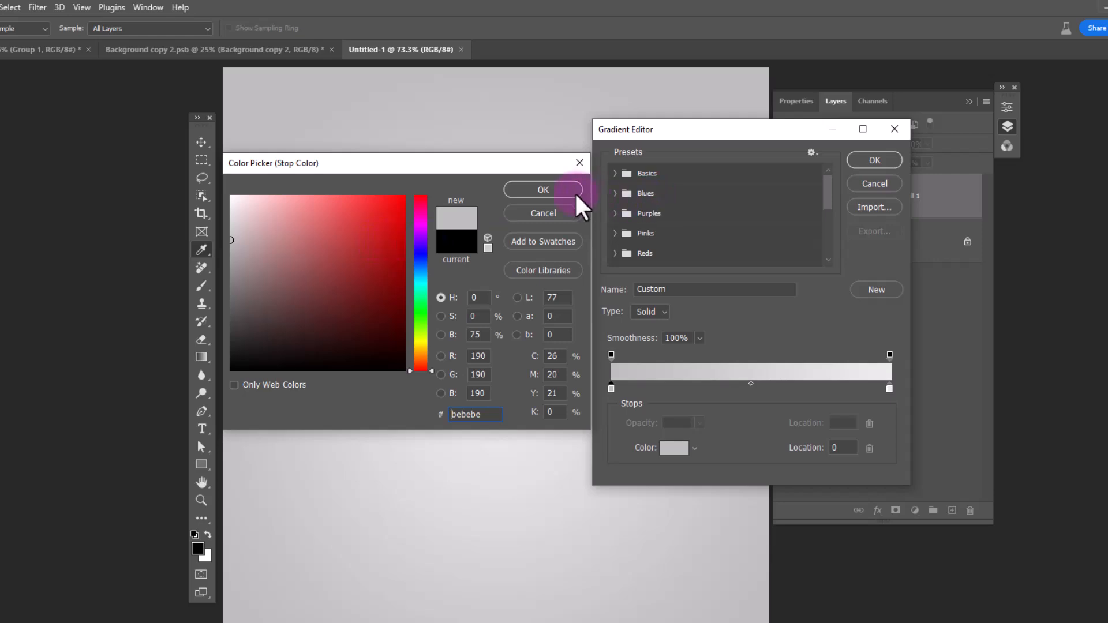
pyautogui.click(543, 190)
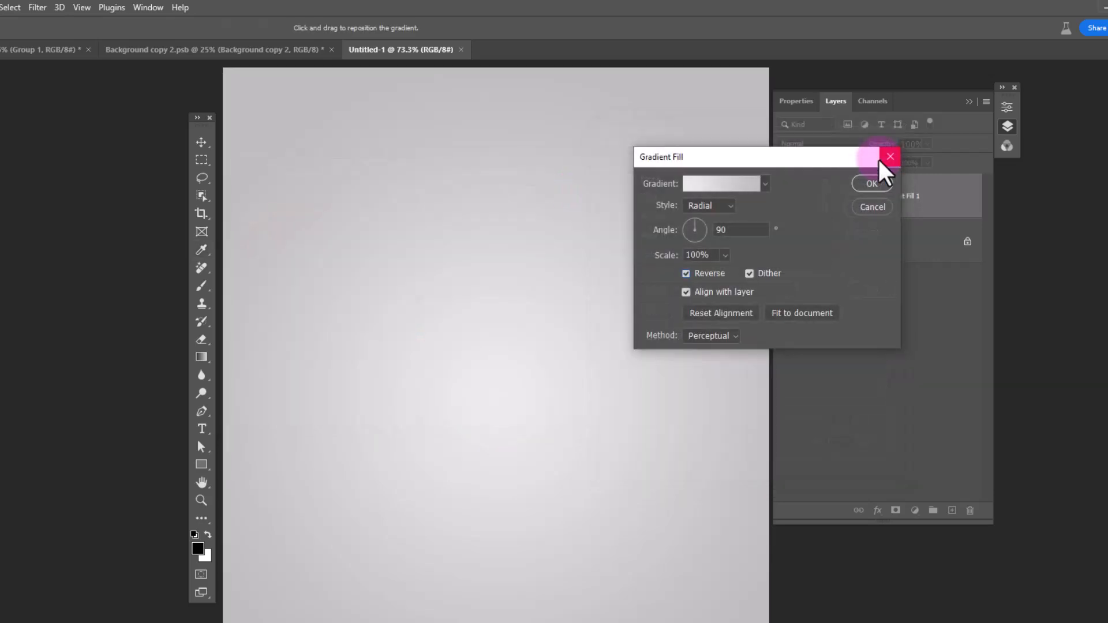
pyautogui.click(870, 184)
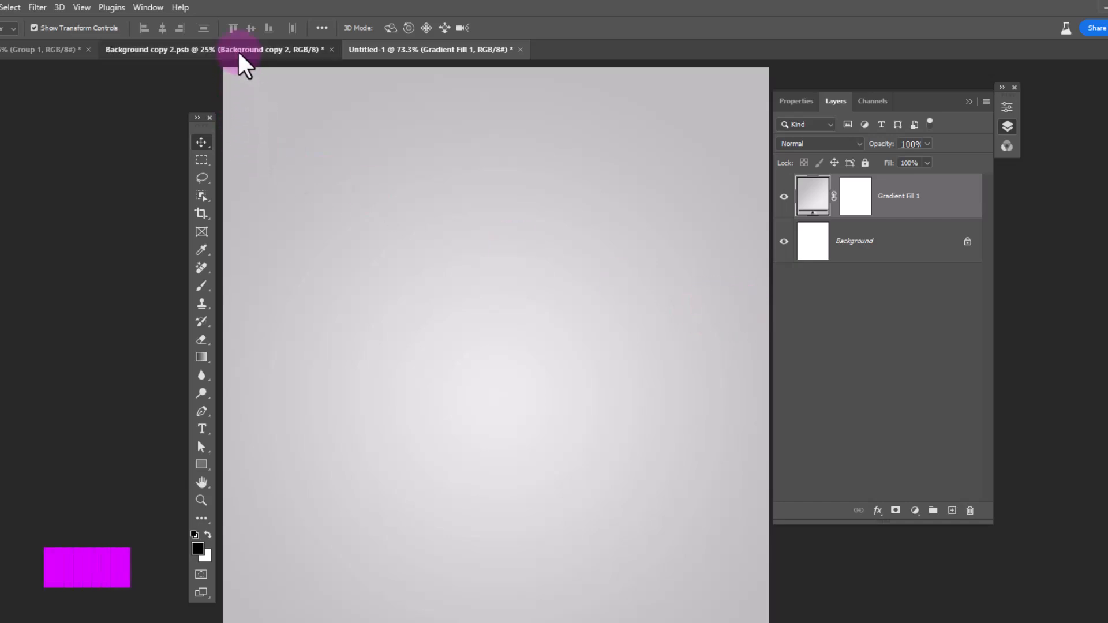
# Convert the masked cut-out player into a smart object named man and place it on the poster.
pyautogui.click(213, 50)
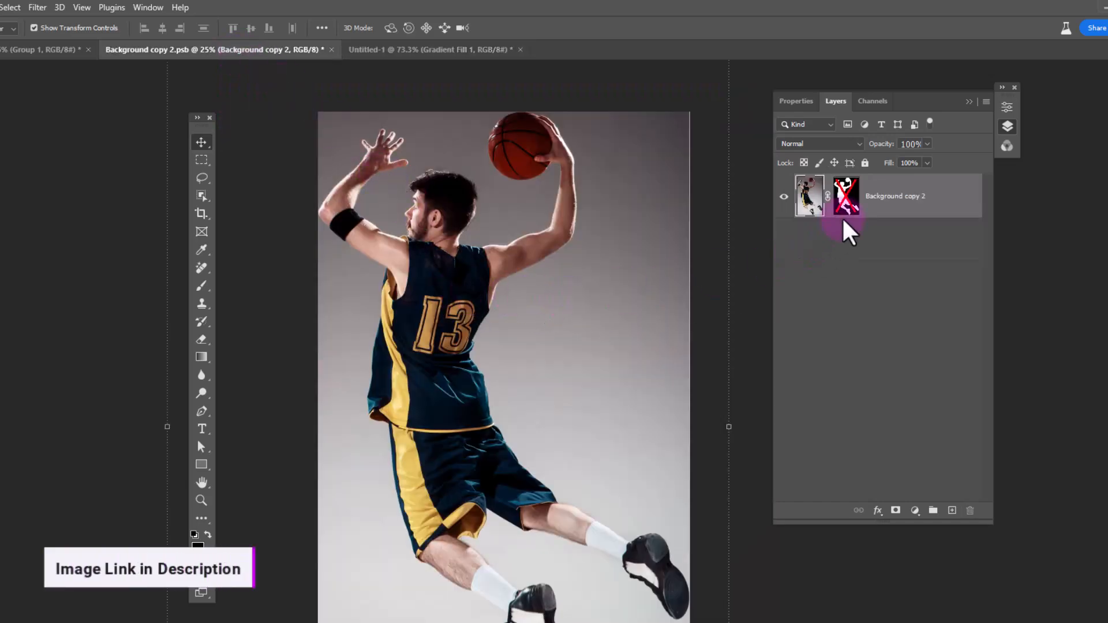
pyautogui.click(846, 196)
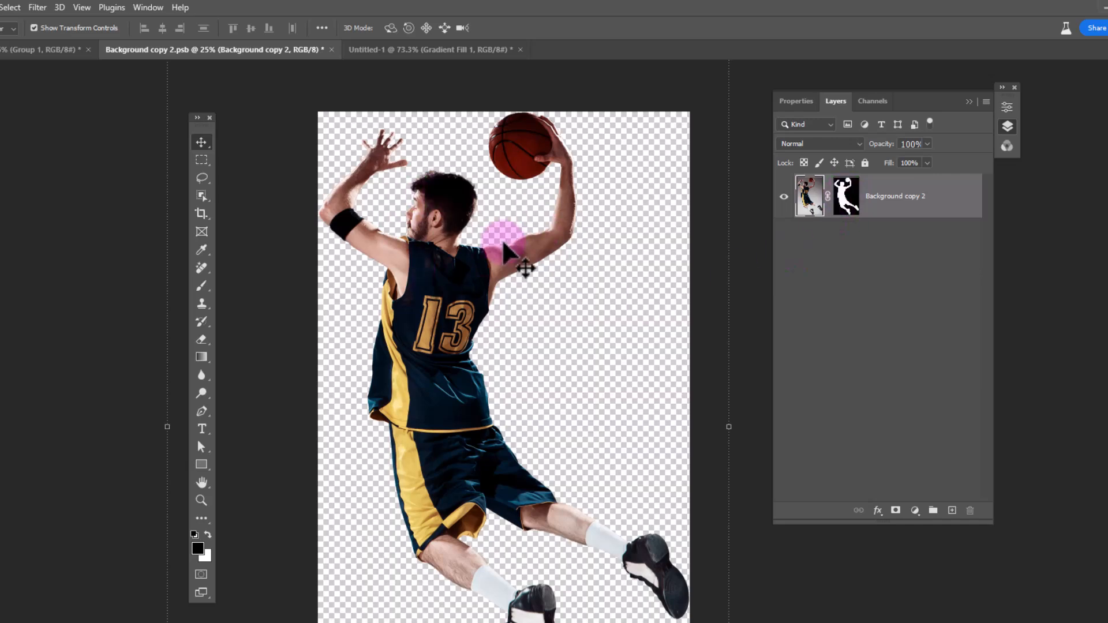
pyautogui.rightClick(895, 196)
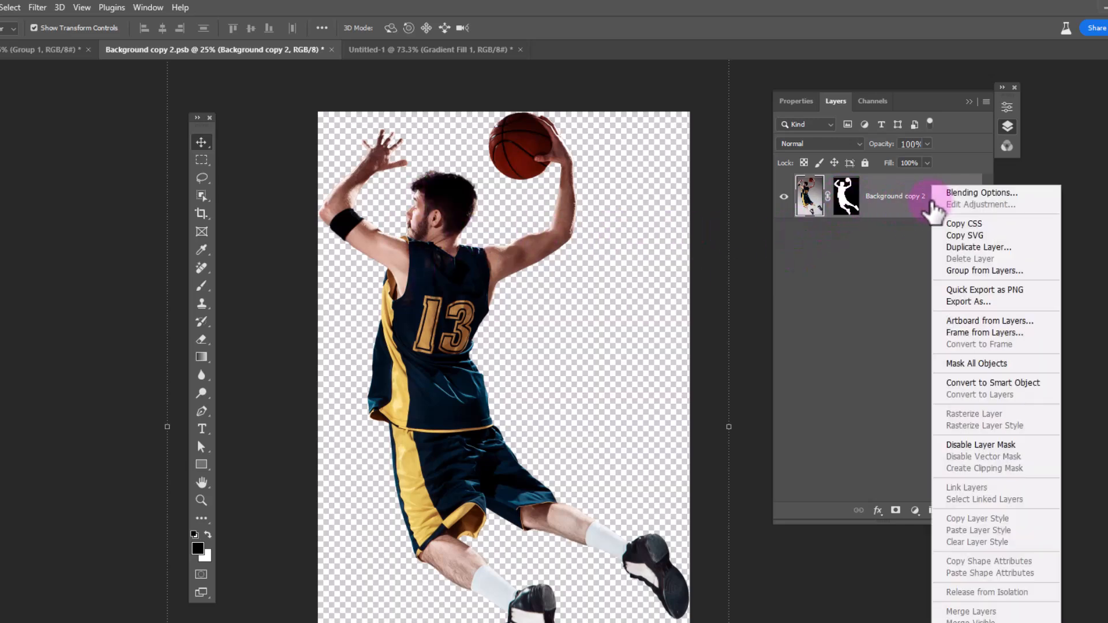
pyautogui.click(993, 382)
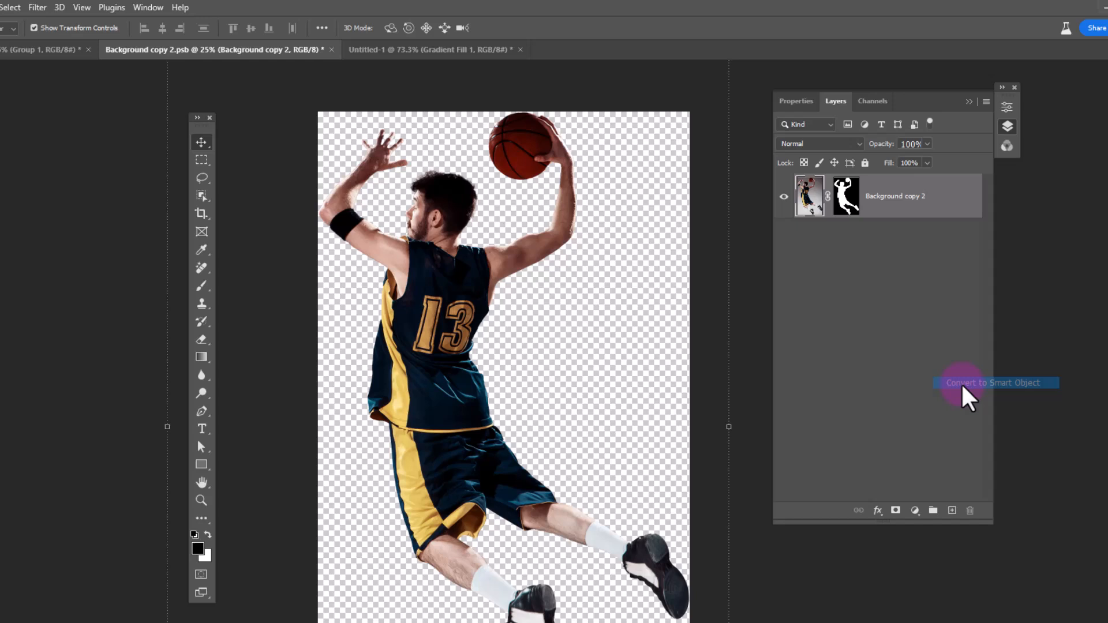
pyautogui.click(995, 383)
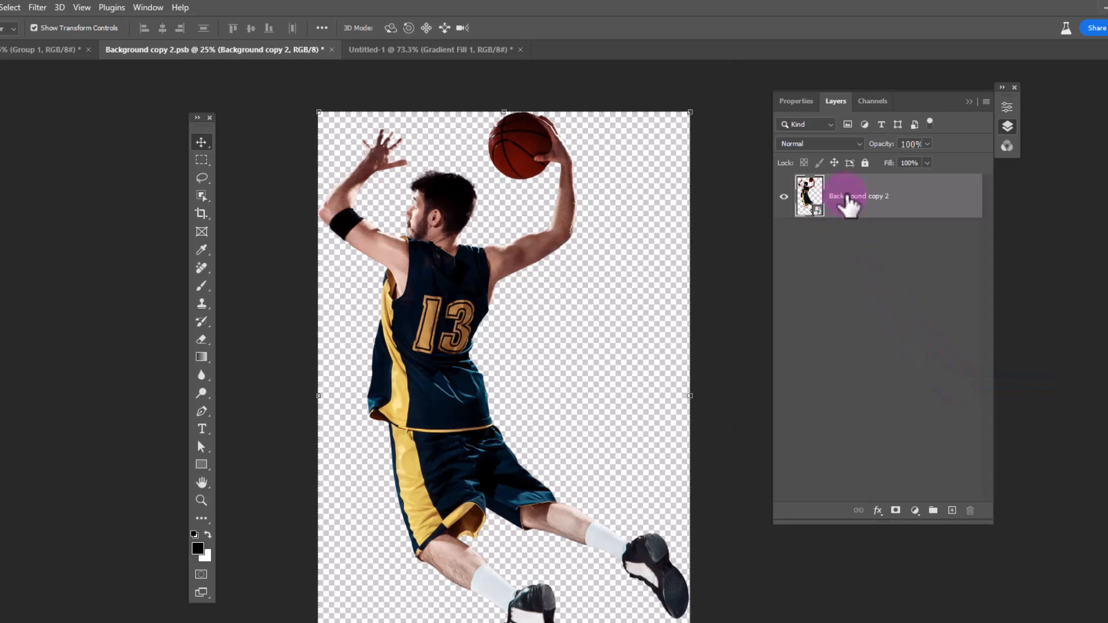
pyautogui.doubleClick(858, 196)
pyautogui.write('man')
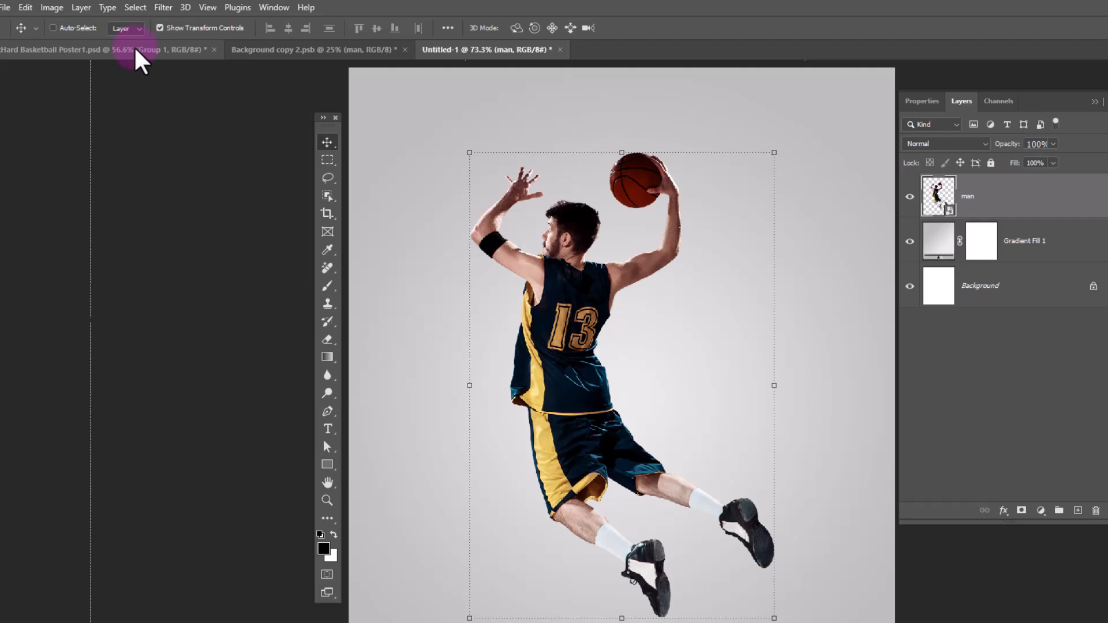
# Apply a Camera Raw Filter to the man smart object for a punchier look.
pyautogui.click(162, 7)
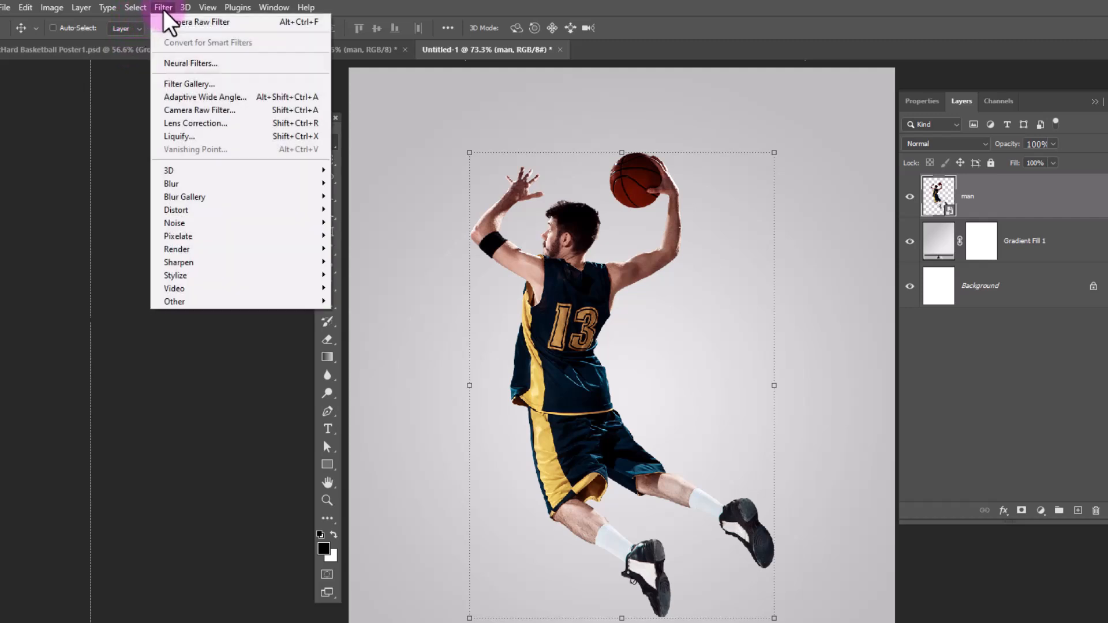
pyautogui.moveTo(205, 114)
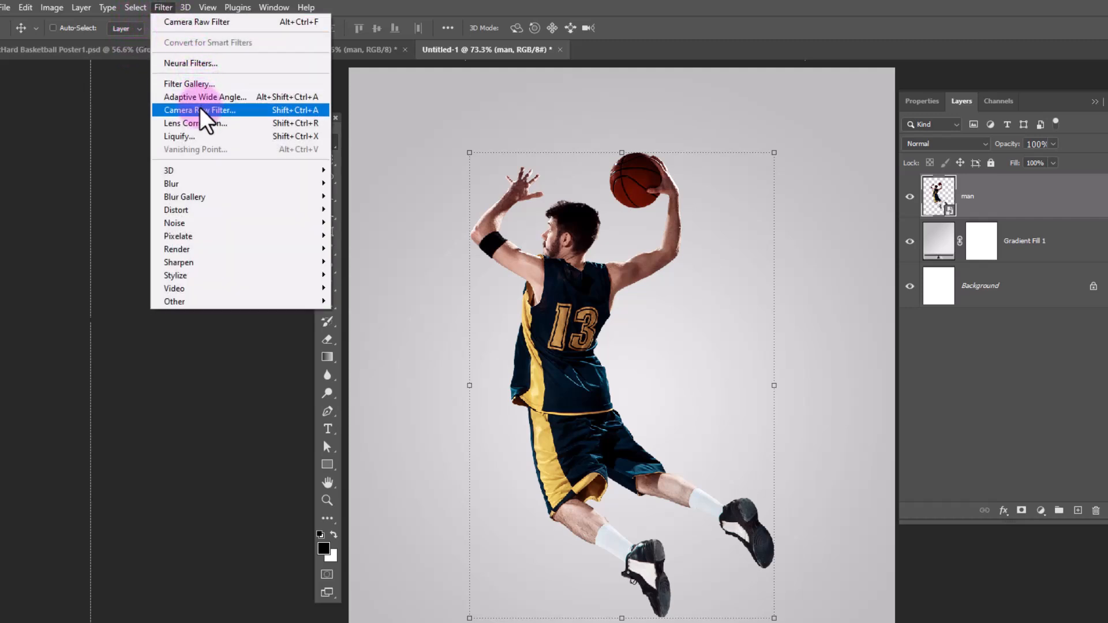
pyautogui.click(201, 110)
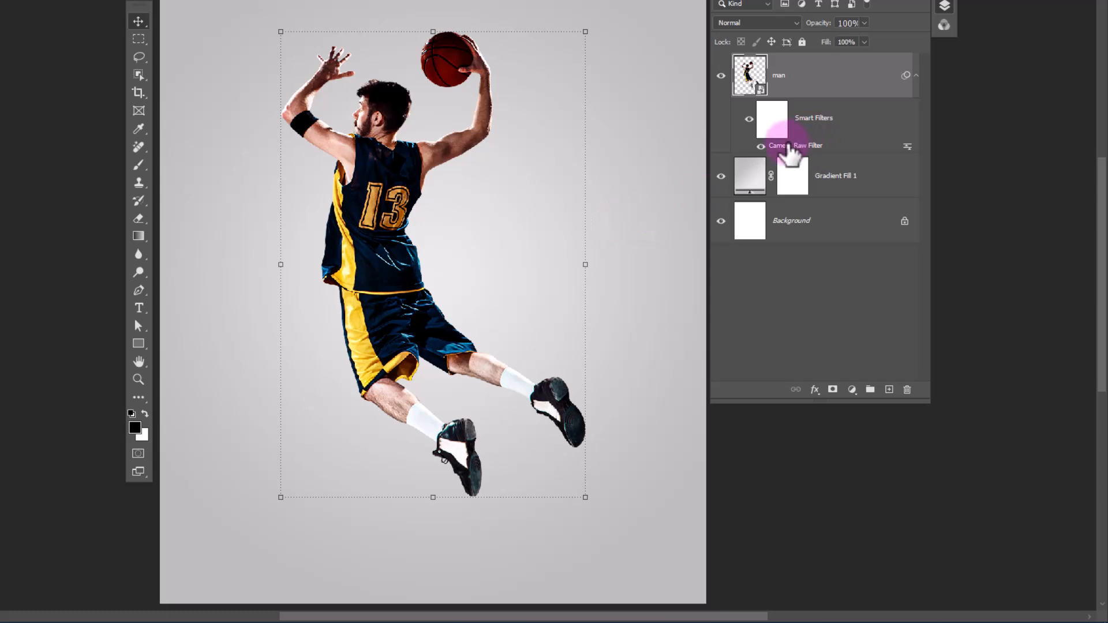
# Add a Black & White adjustment clipped to the man layer and select its mask.
pyautogui.click(853, 389)
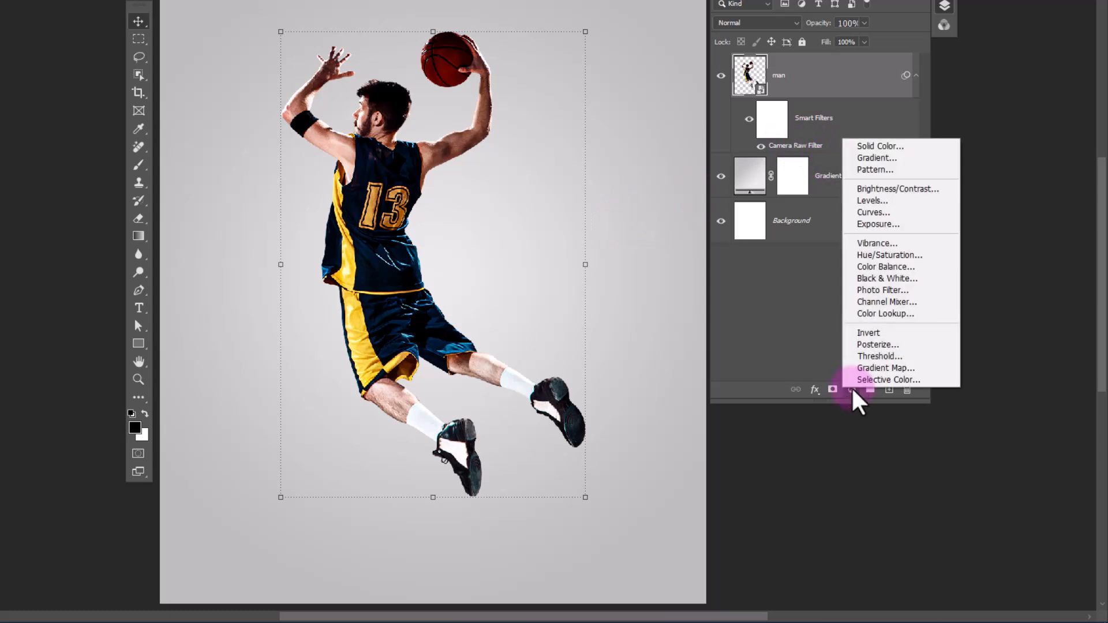
pyautogui.moveTo(887, 278)
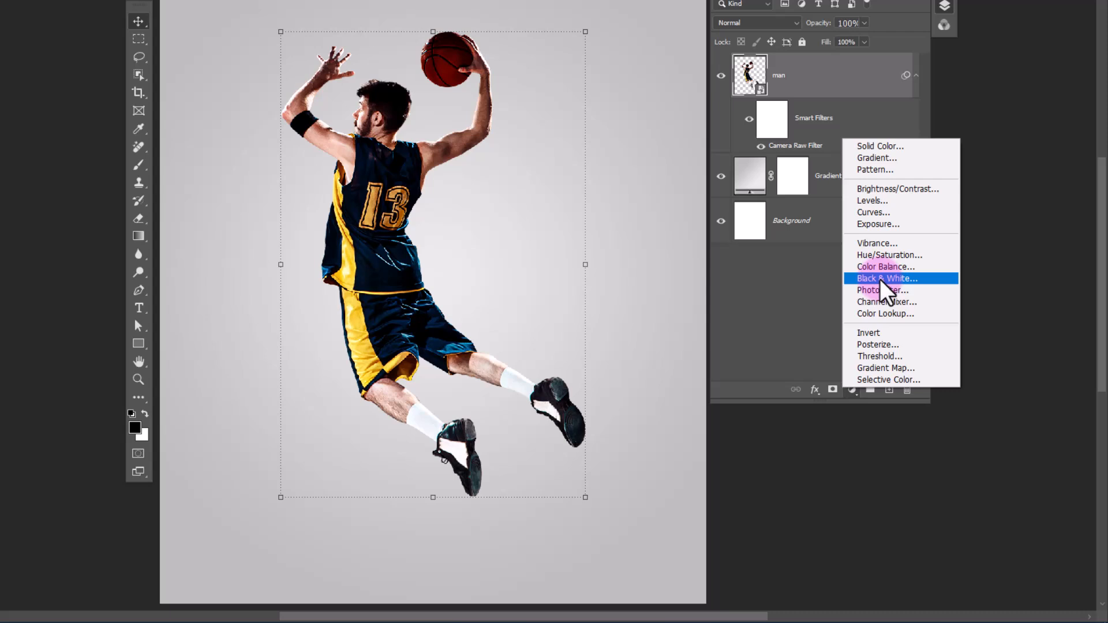
pyautogui.click(887, 279)
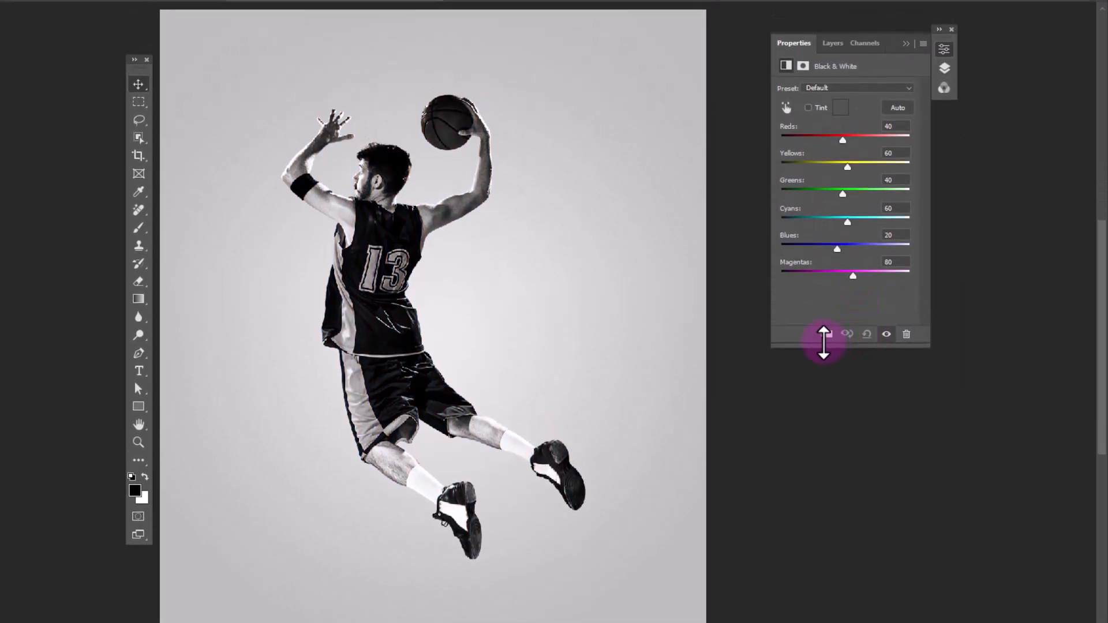
pyautogui.moveTo(886, 175)
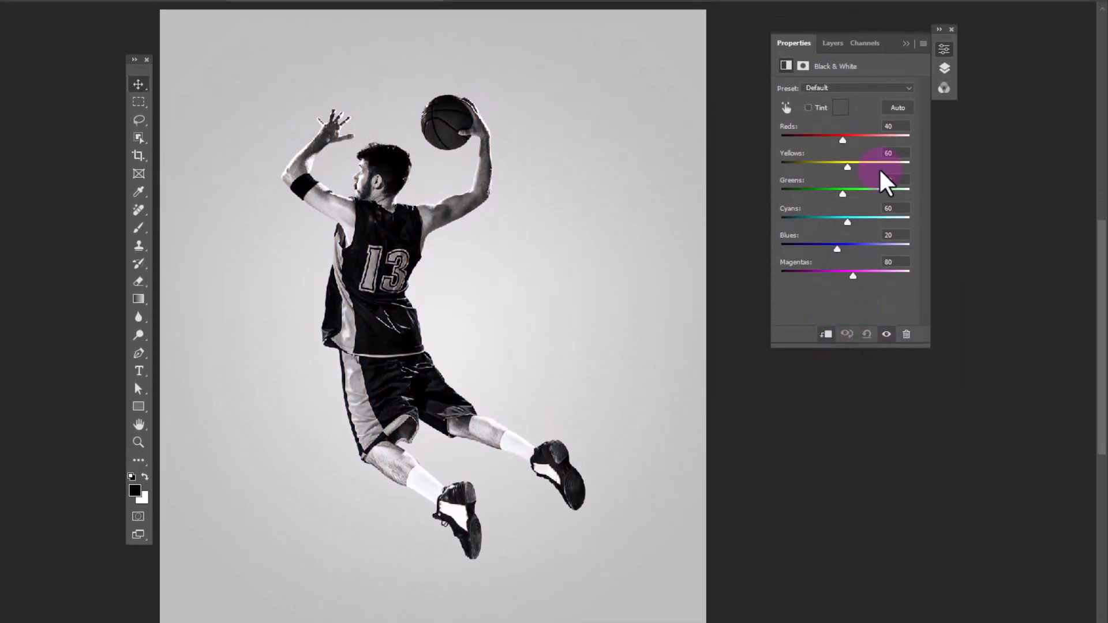
pyautogui.click(772, 42)
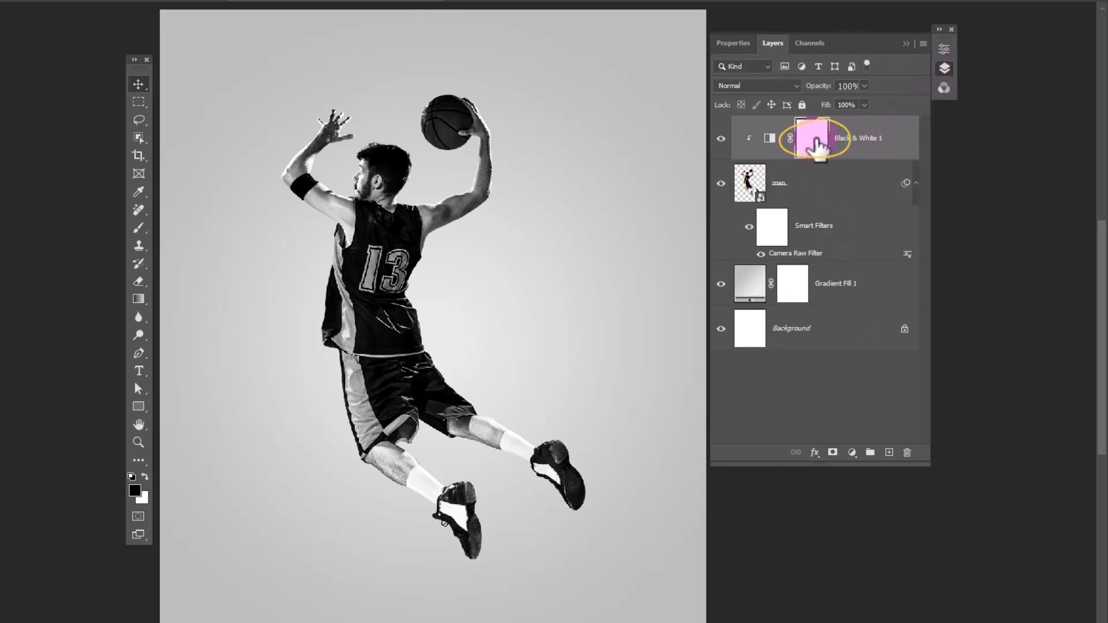
pyautogui.click(812, 137)
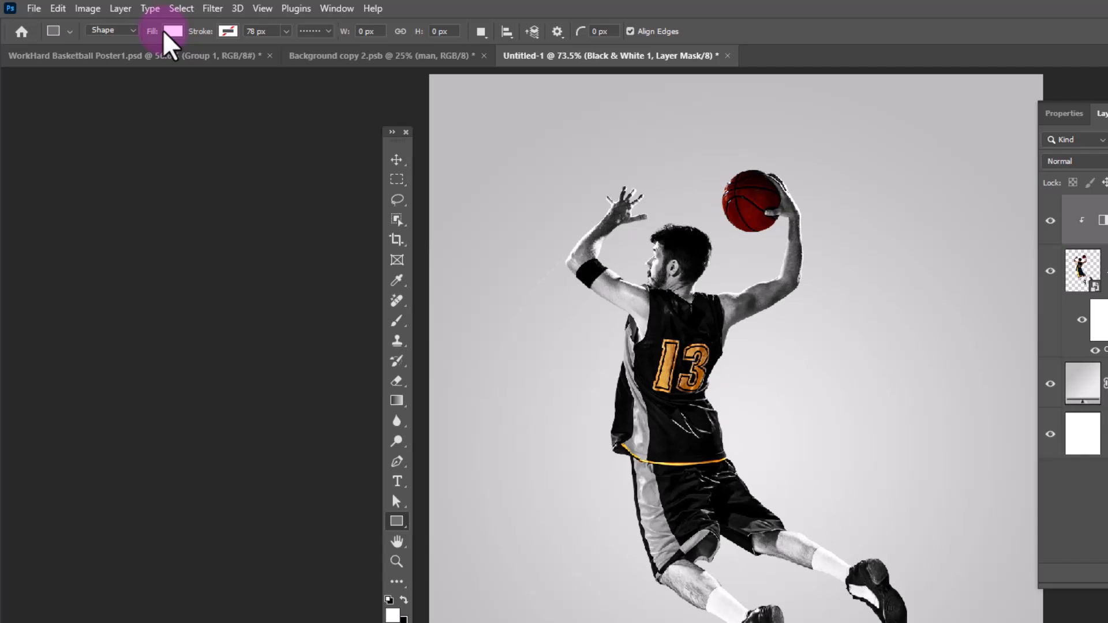
# Set the thin rectangle's fill to an orange-yellow hex colour.
pyautogui.click(172, 31)
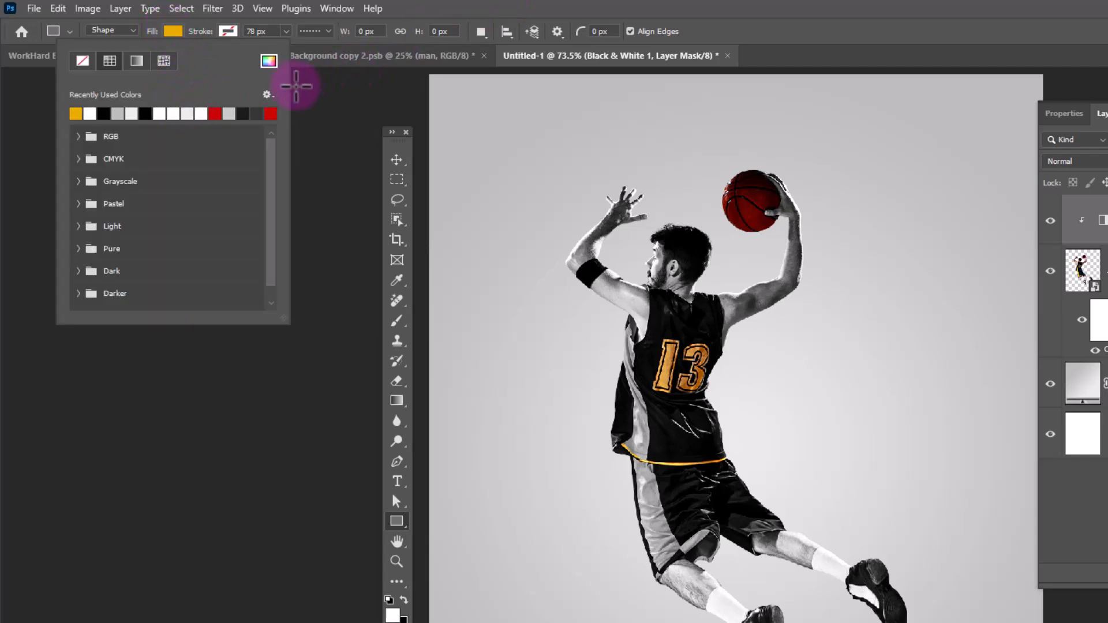
pyautogui.click(173, 31)
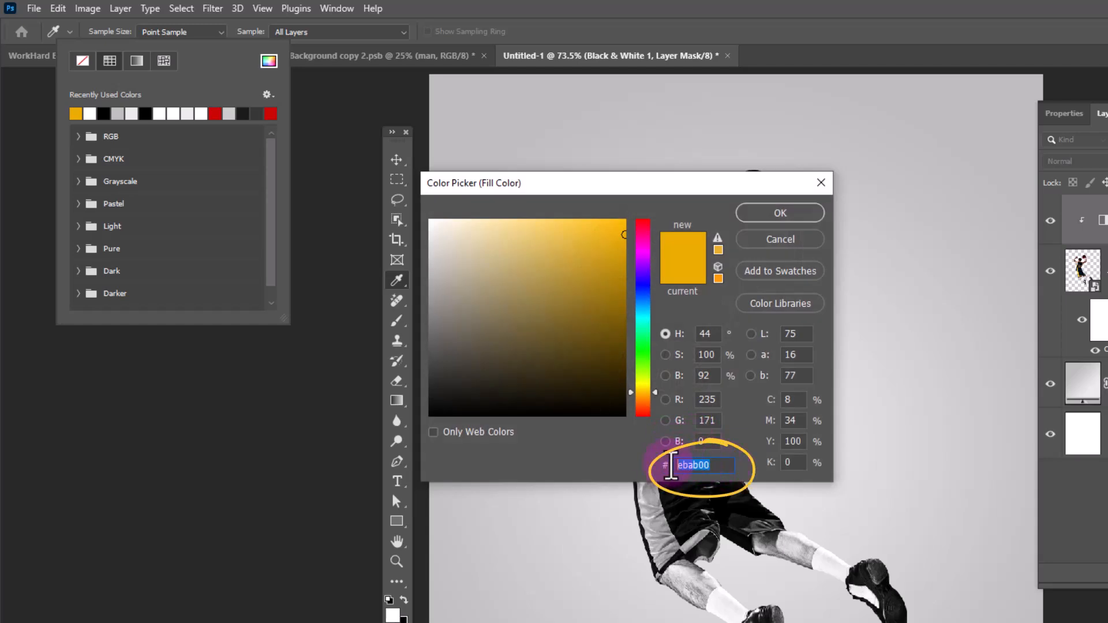
pyautogui.click(778, 212)
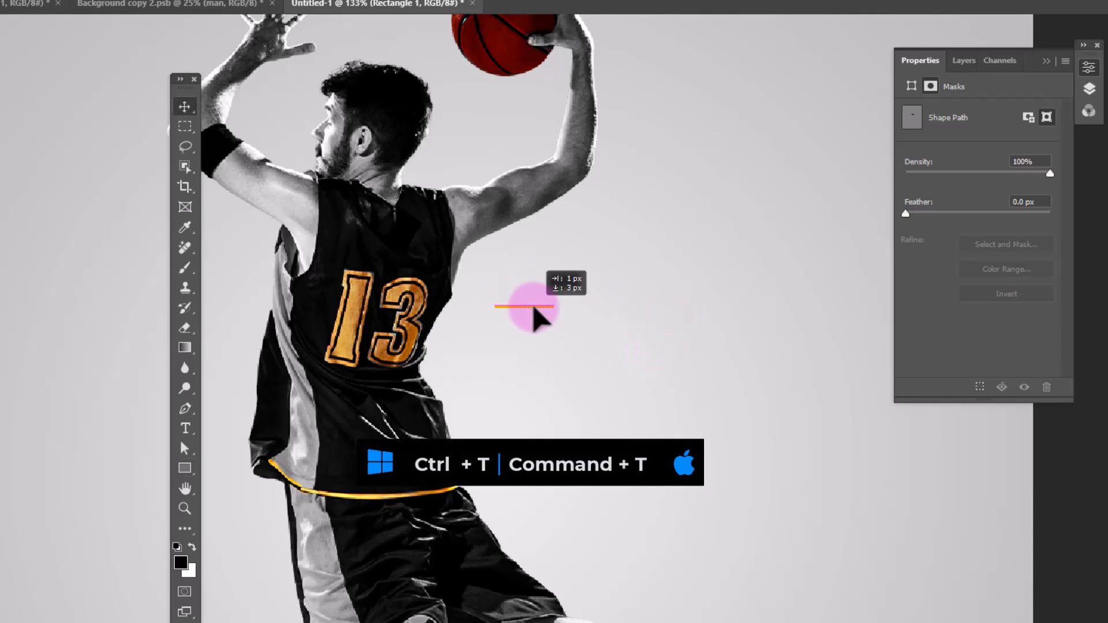
# Transform the yellow bar and repeat-duplicate it with Ctrl+Alt+Shift+T into evenly spaced stripes.
pyautogui.press('ctrl+t')
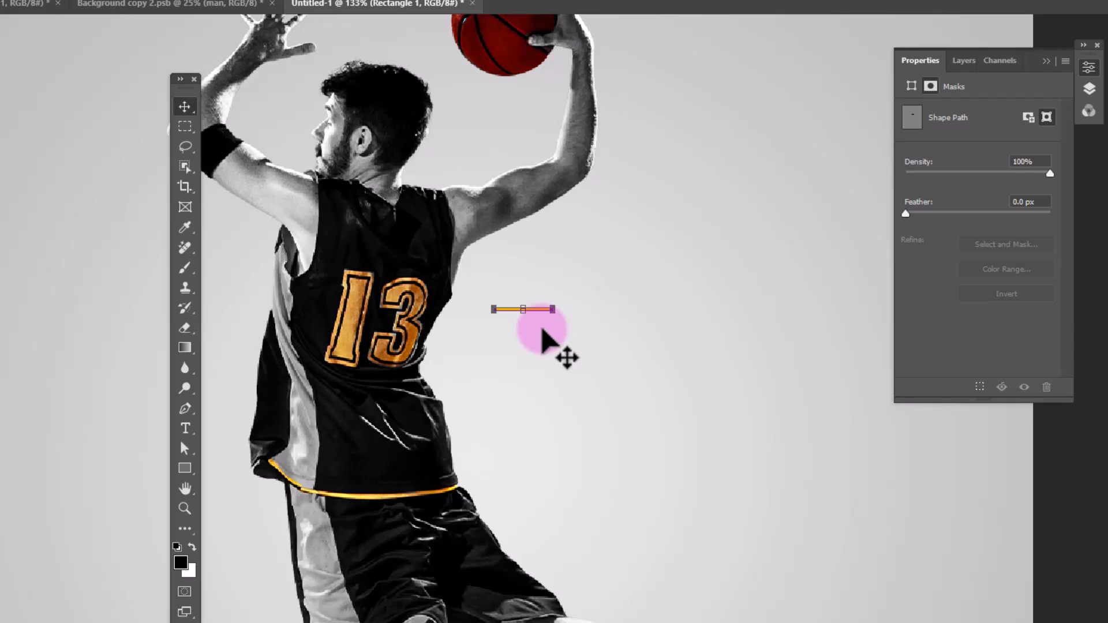
pyautogui.moveTo(533, 319)
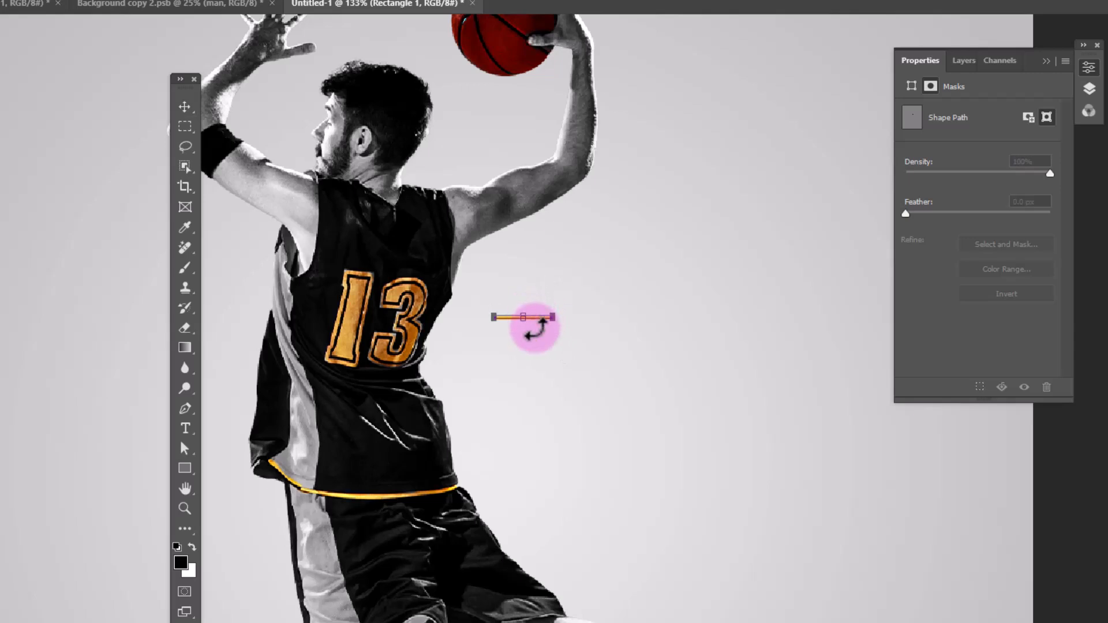
pyautogui.press('ctrl+alt+shift+t')
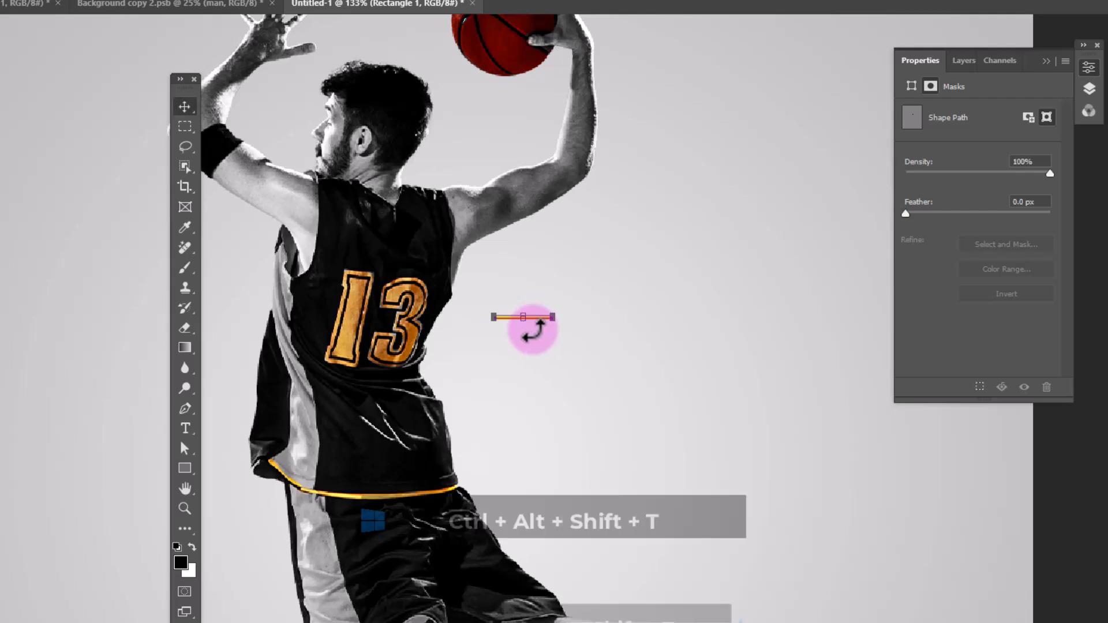
pyautogui.press('ctrl+alt+shift+t')
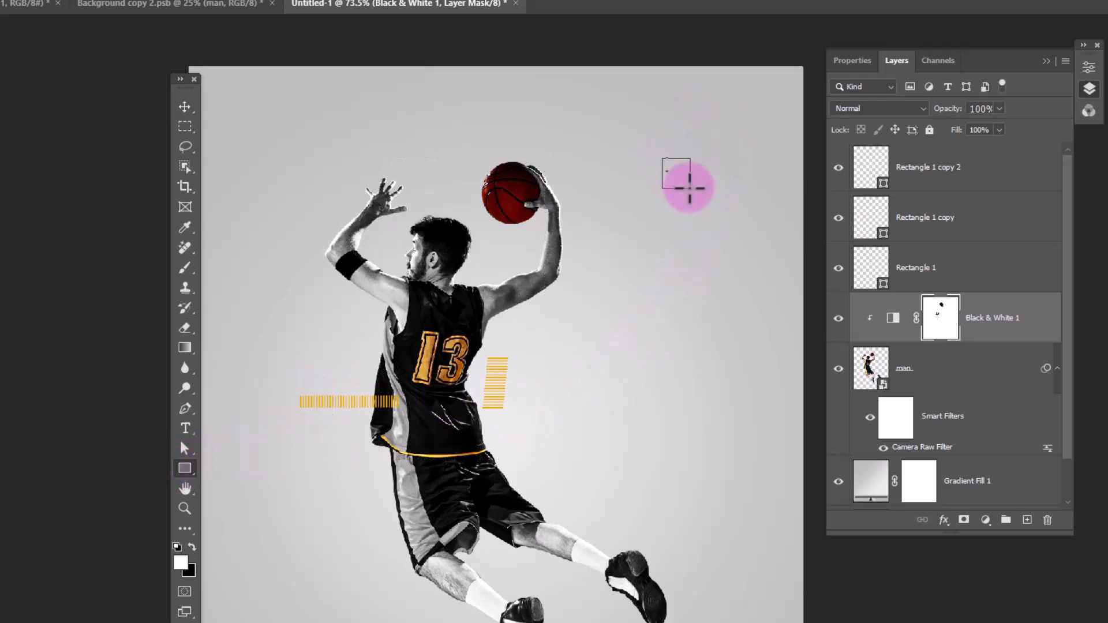
# Draw and skew a yellow parallelogram, duplicate it to the opposite corner, and group all shape layers as Shape.
pyautogui.click(677, 175)
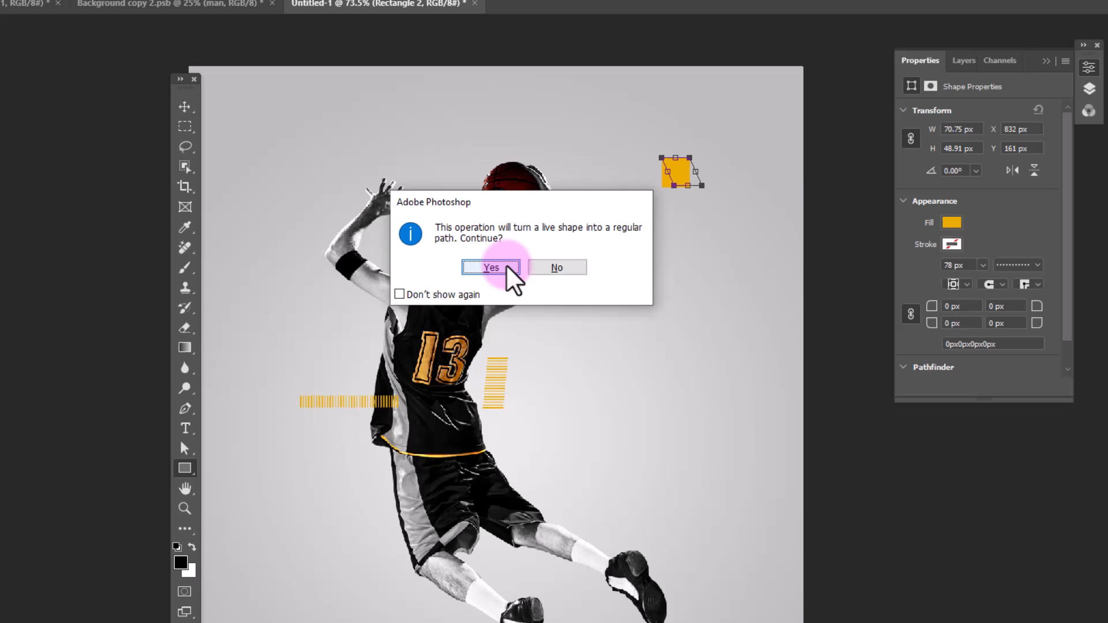
pyautogui.click(491, 267)
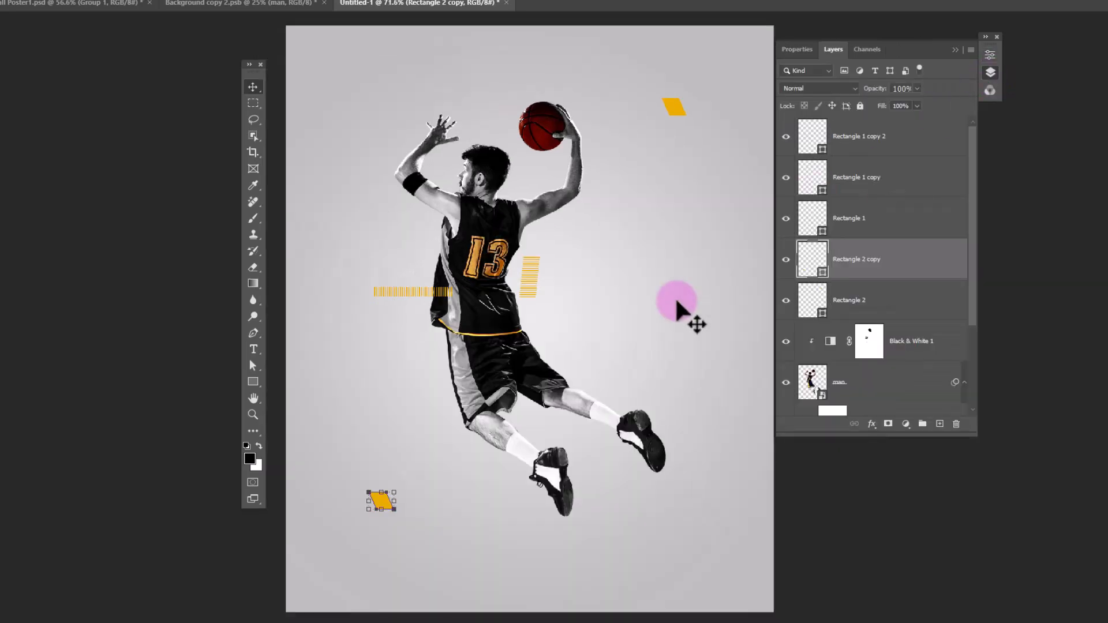
pyautogui.click(849, 300)
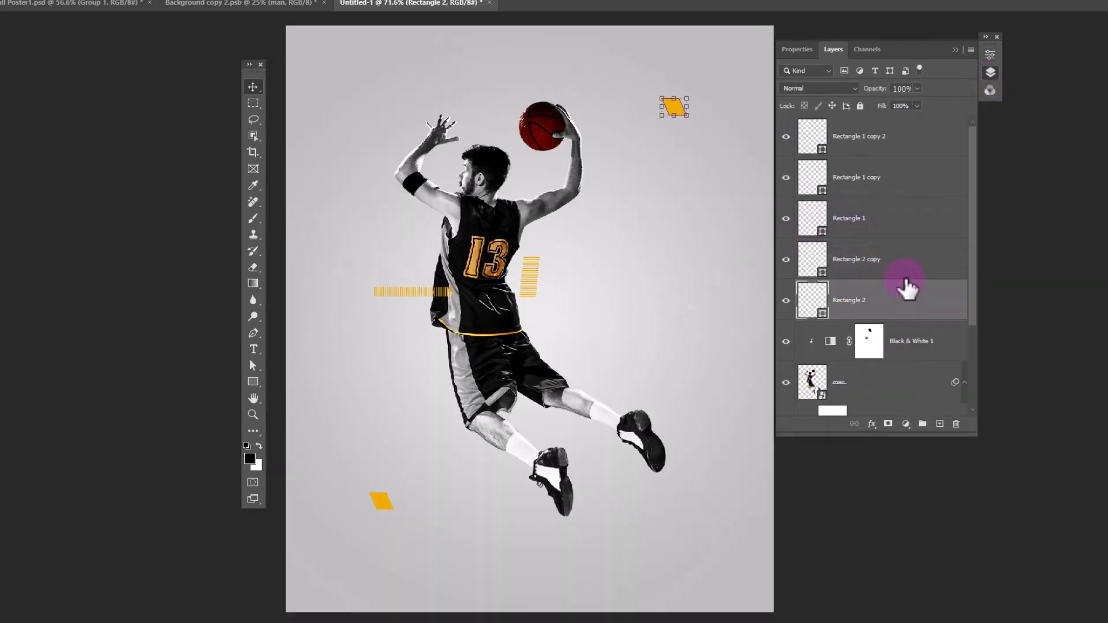
pyautogui.press('ctrl+g')
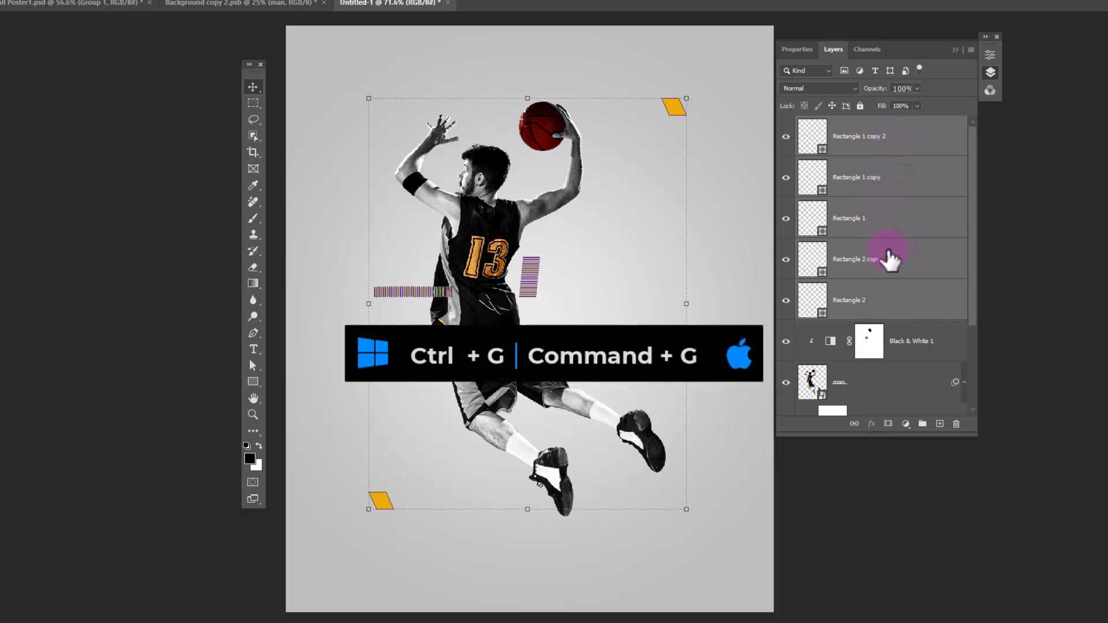
pyautogui.press('ctrl+g')
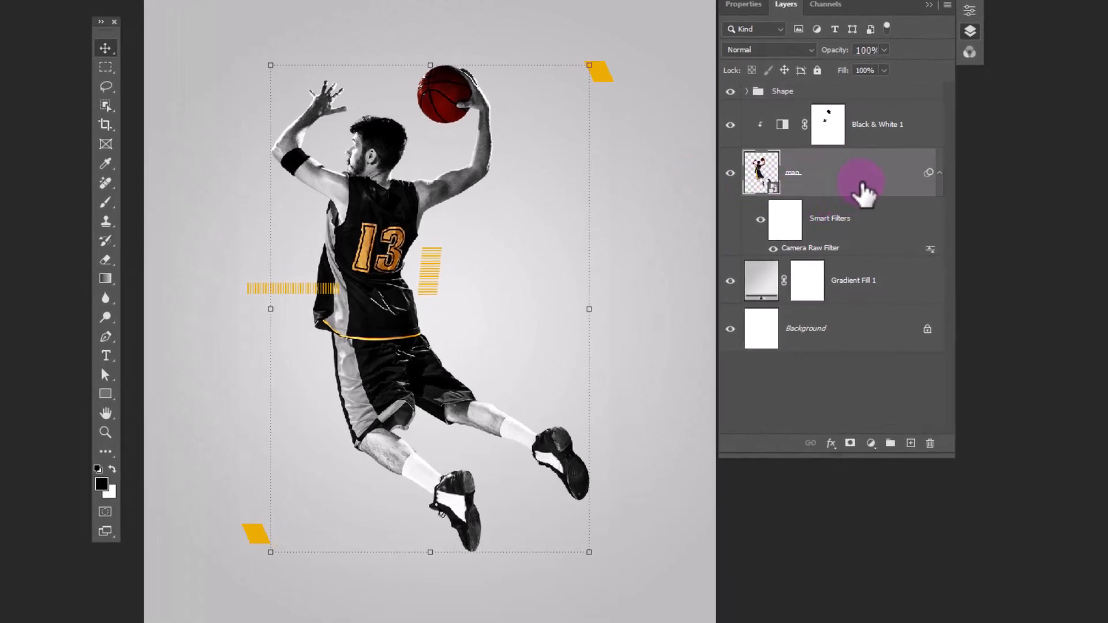
# Add a black Drop Shadow to man at 27% opacity, 56 px distance, 6 px size.
pyautogui.click(830, 443)
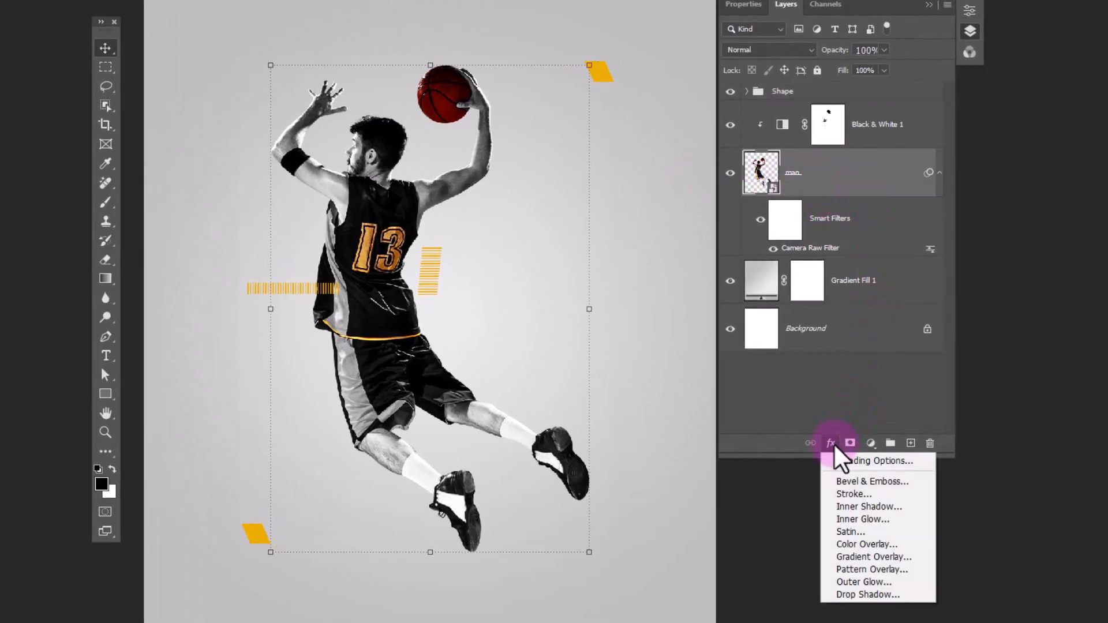
pyautogui.moveTo(867, 594)
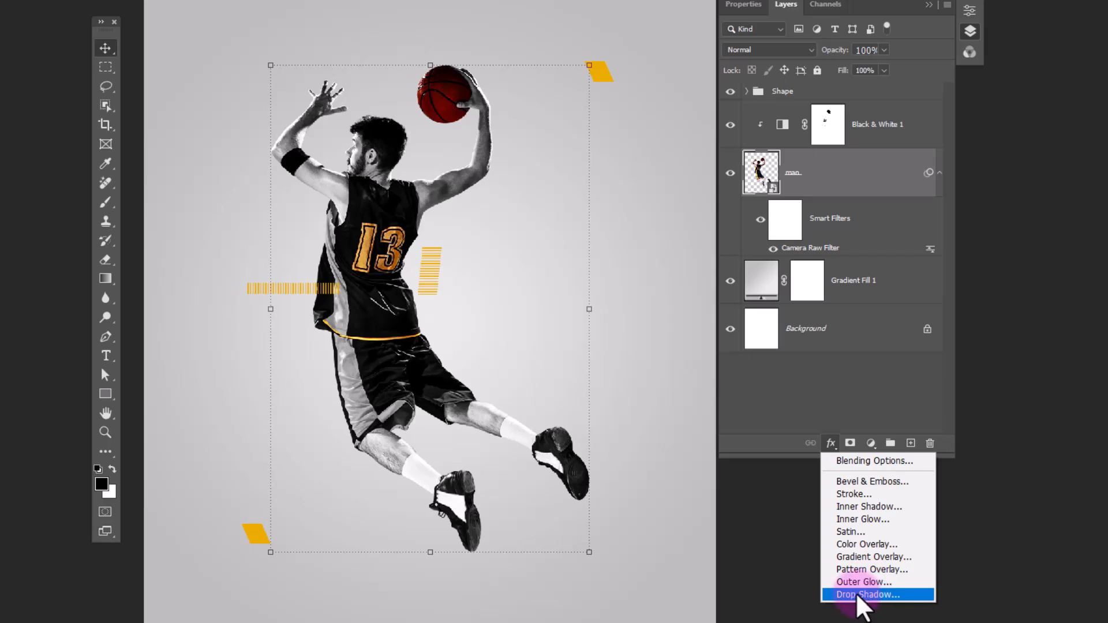
pyautogui.click(867, 594)
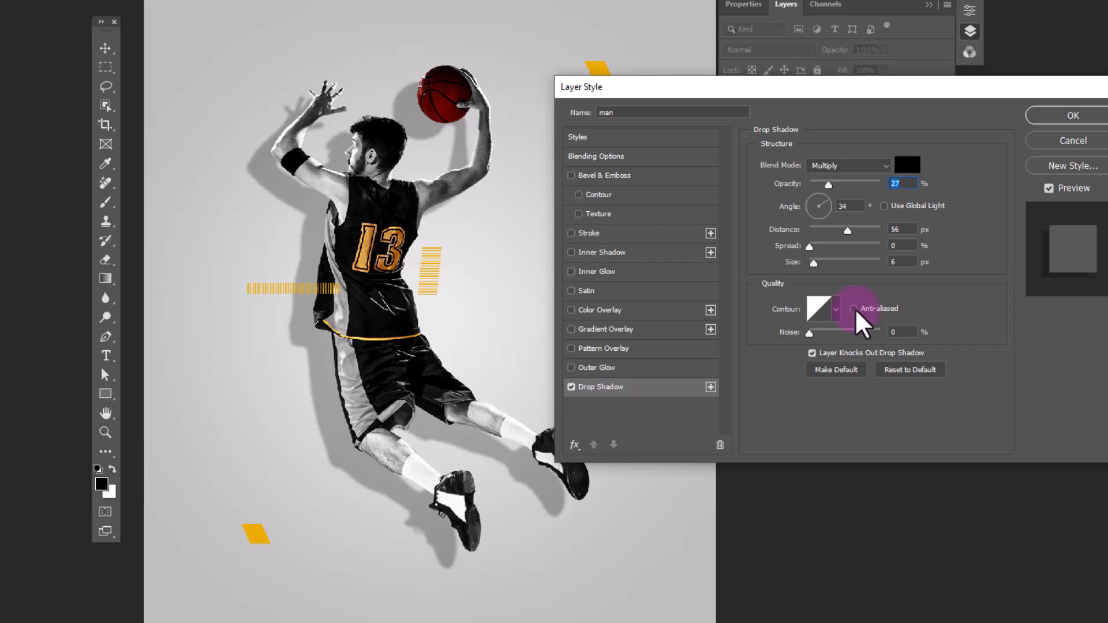
pyautogui.moveTo(1071, 119)
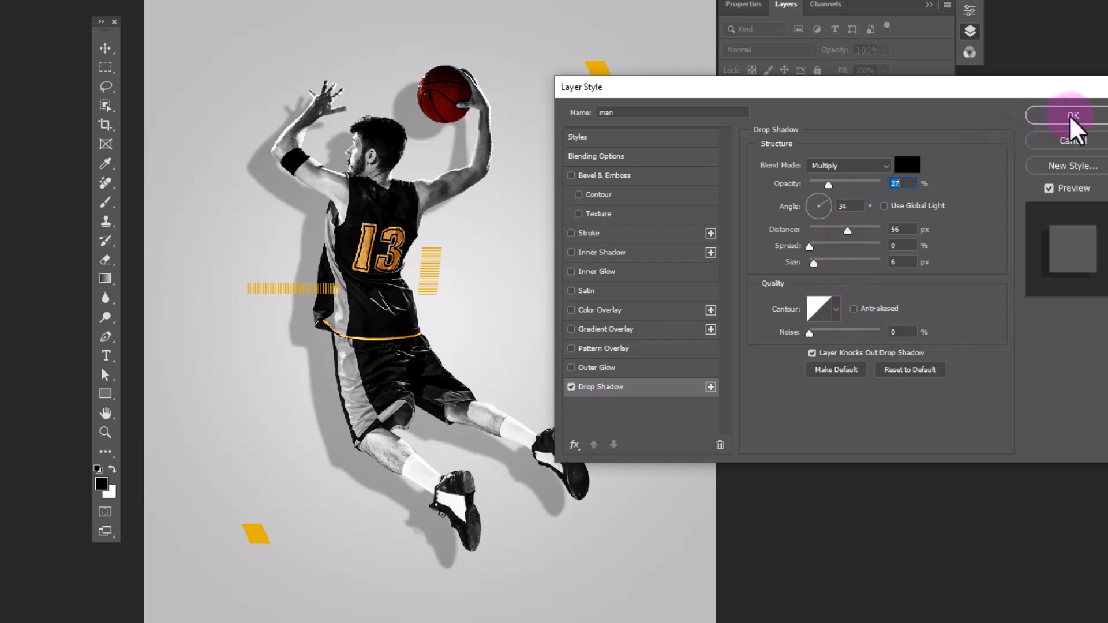
pyautogui.click(1070, 116)
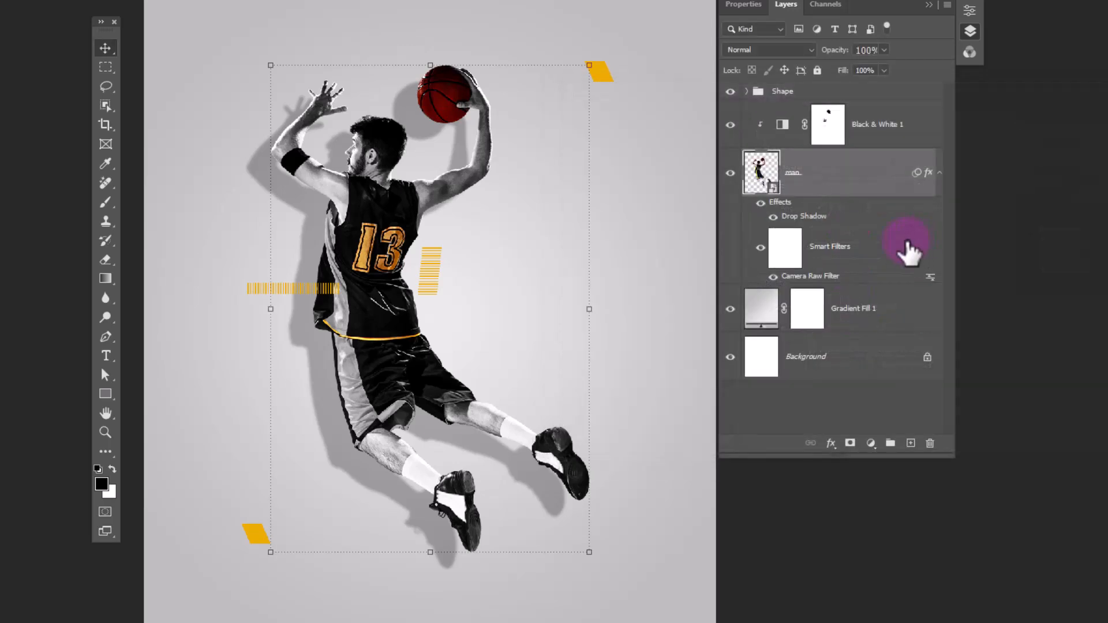
# Move the drop shadow to its own layer and flip it vertically beneath the player's feet.
pyautogui.rightClick(804, 215)
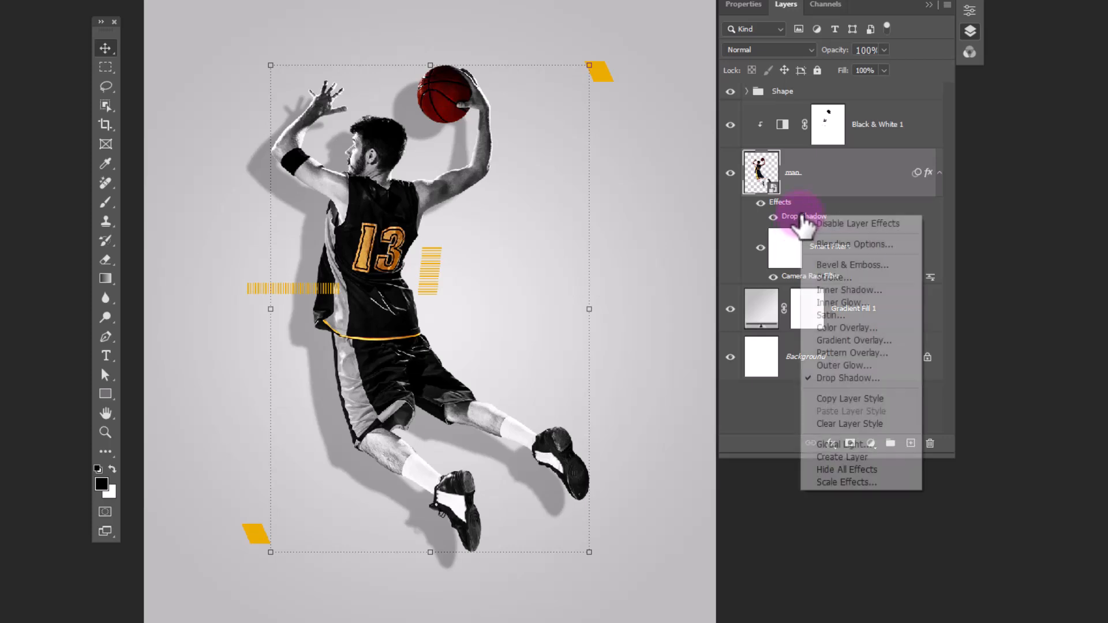
pyautogui.moveTo(841, 457)
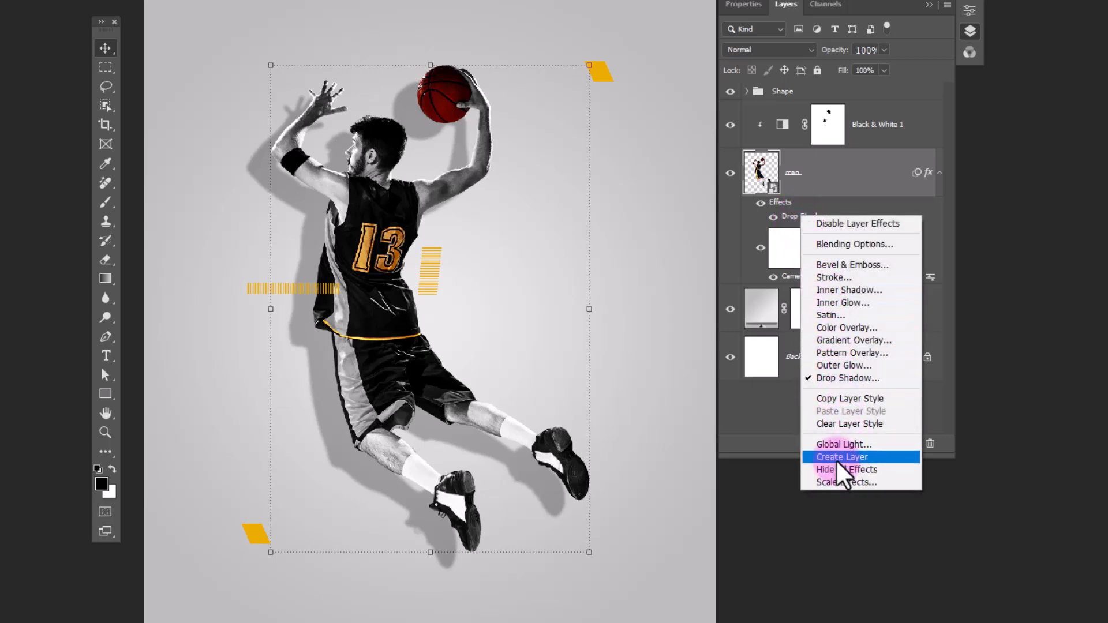
pyautogui.click(842, 457)
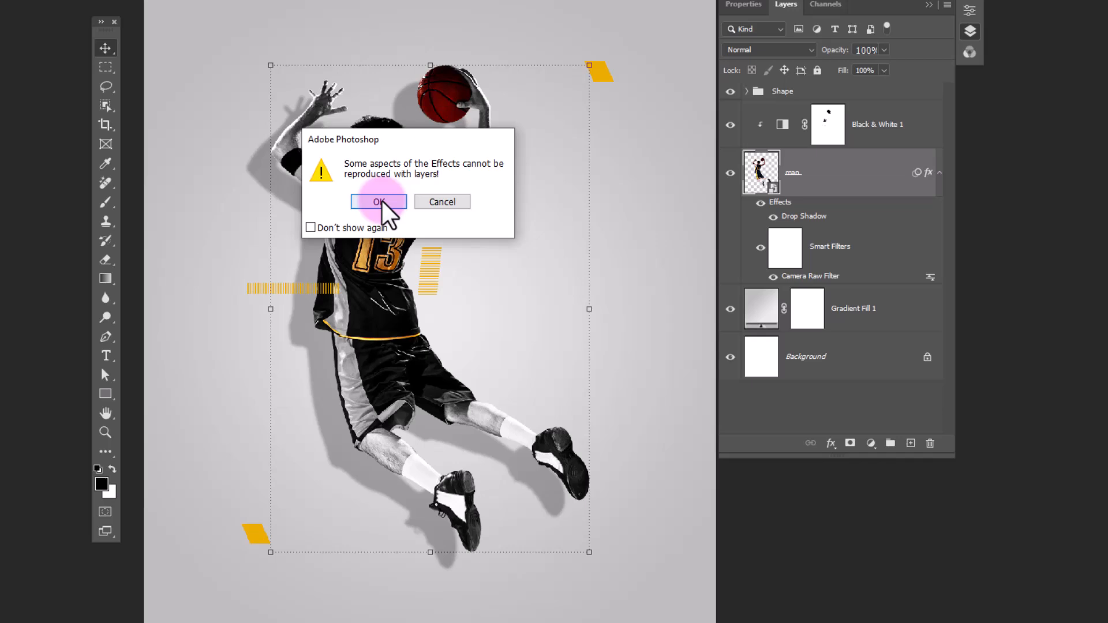
pyautogui.click(378, 200)
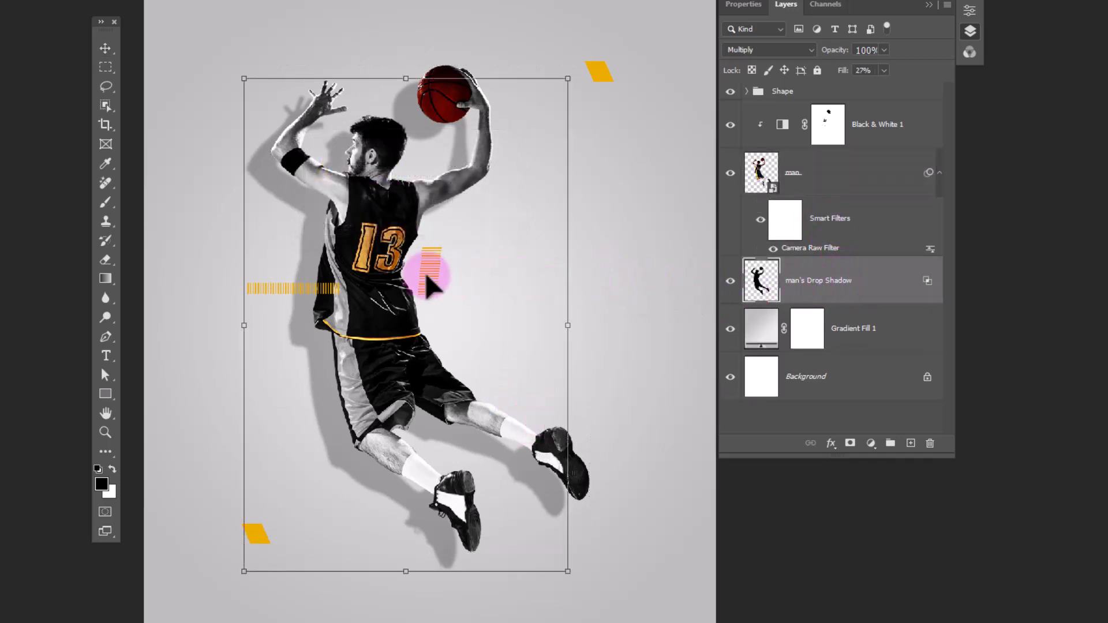
pyautogui.moveTo(470, 586)
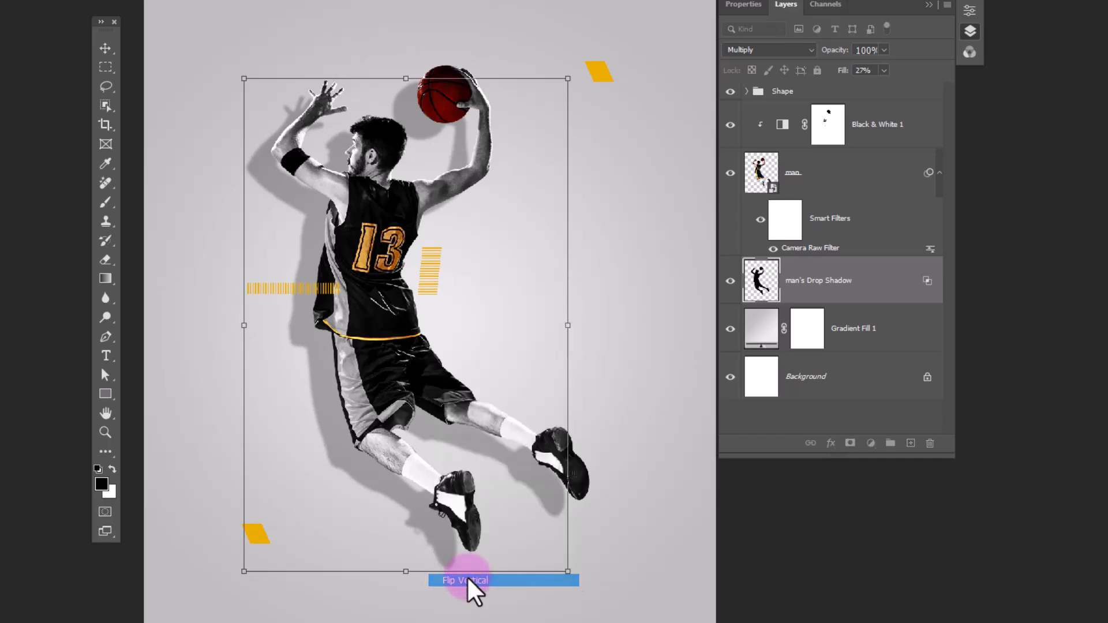
pyautogui.click(464, 581)
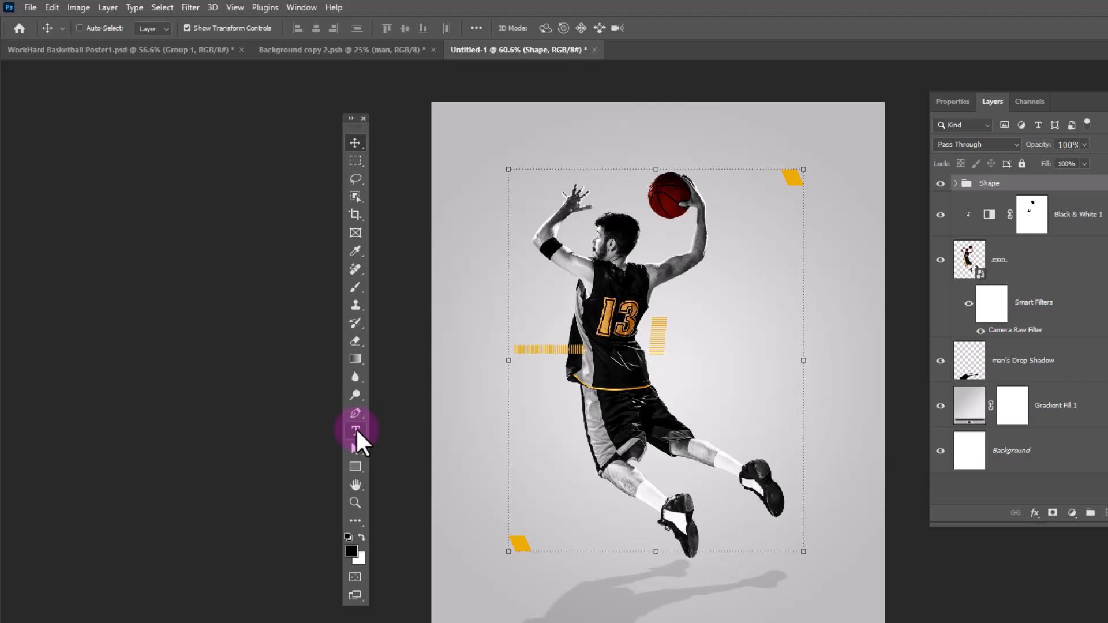
# Add white Agency FB Bold text WORK beside the player's raised arm.
pyautogui.click(356, 430)
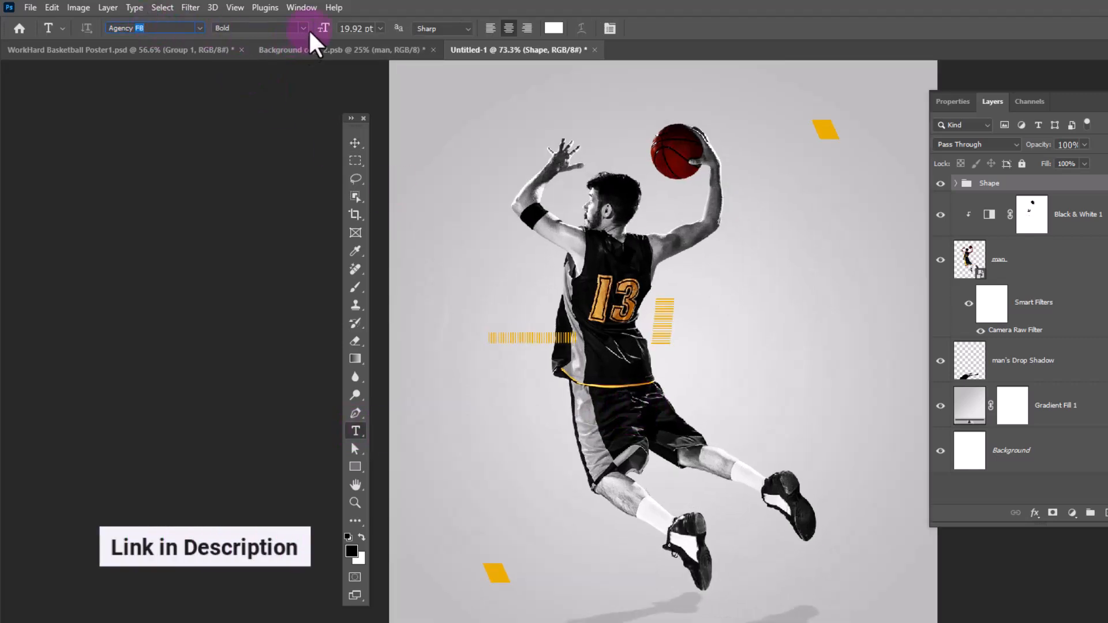
pyautogui.click(555, 27)
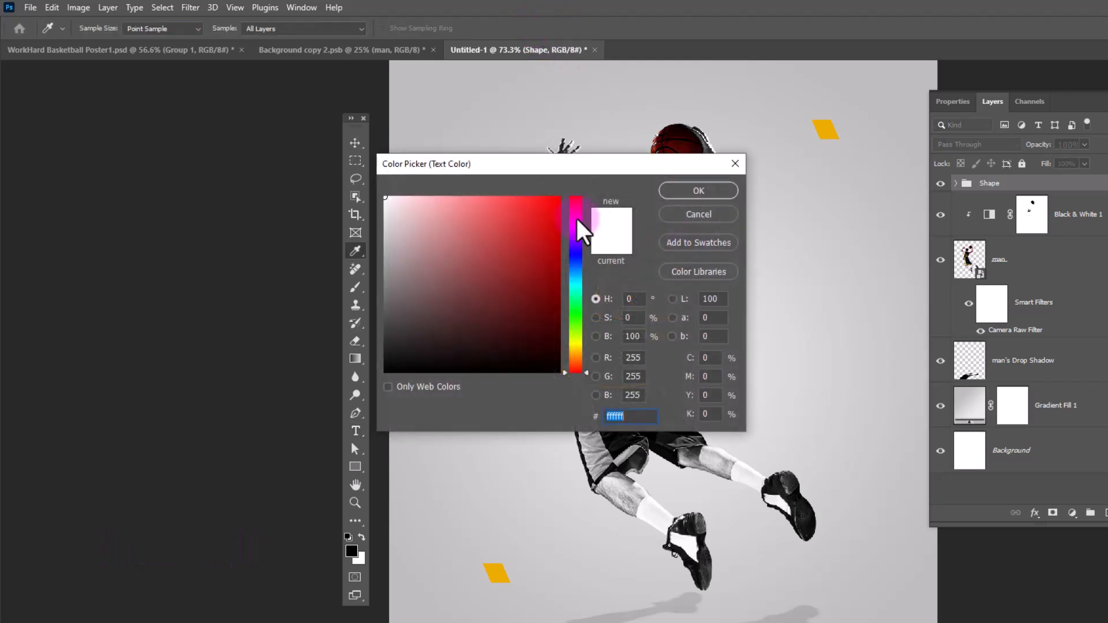
pyautogui.click(697, 190)
pyautogui.write('WOR')
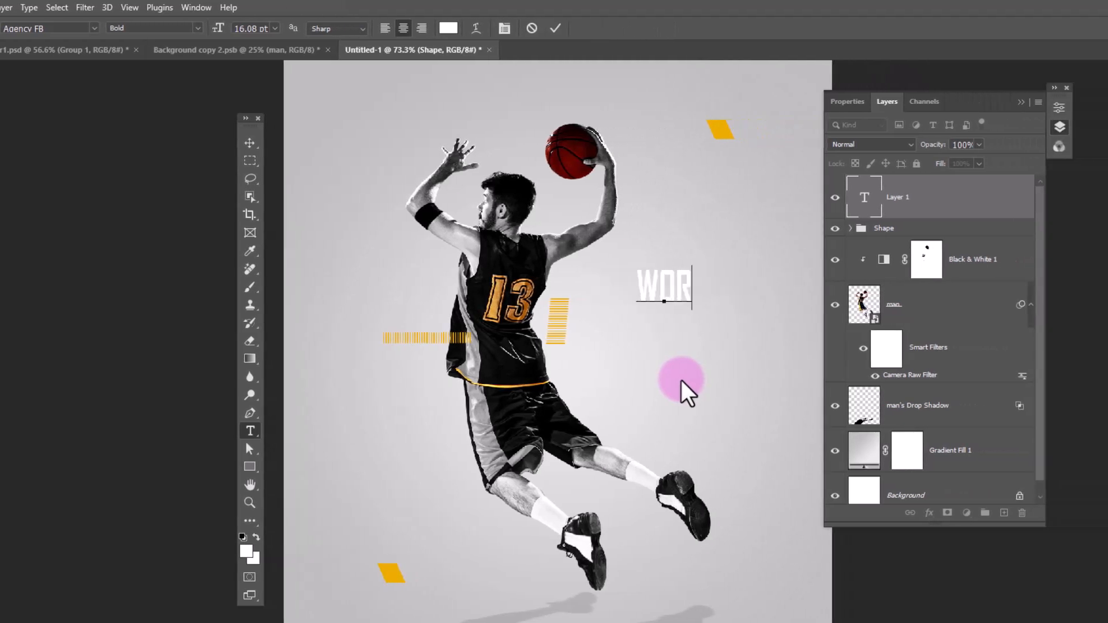
pyautogui.write('K')
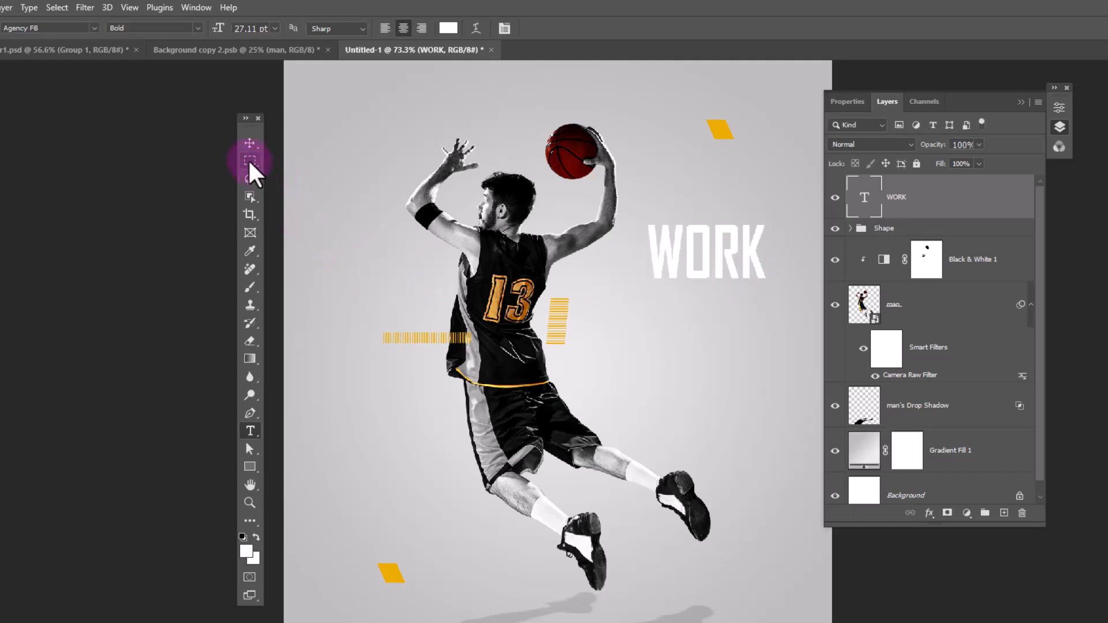
# Mask the WORK text to a rectangular selection, duplicate it, and invert the copy's mask.
pyautogui.click(250, 161)
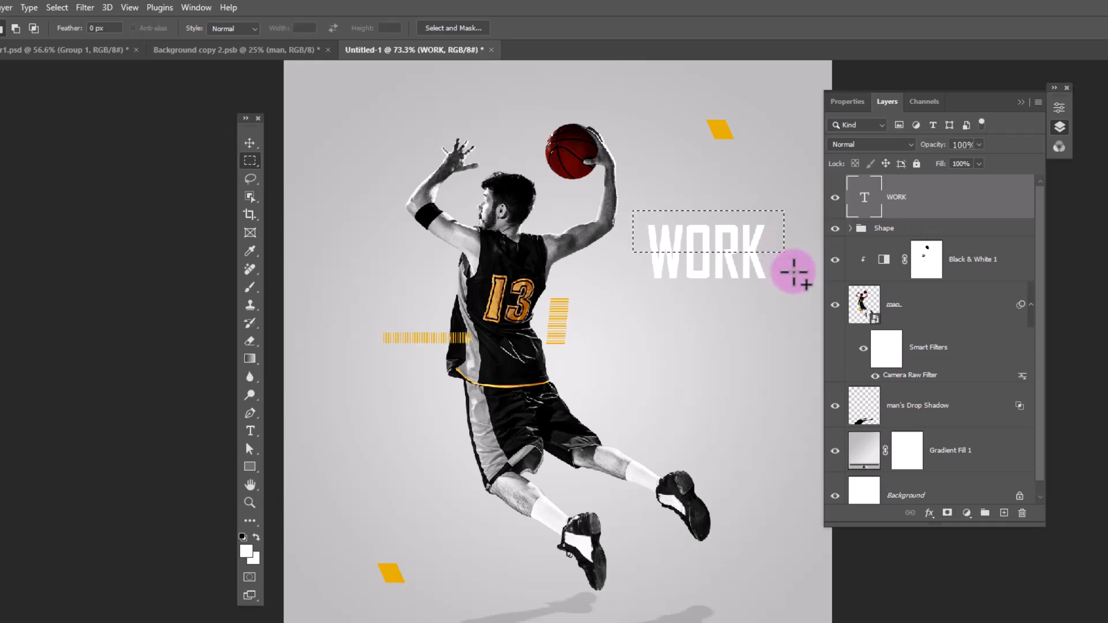
pyautogui.click(947, 512)
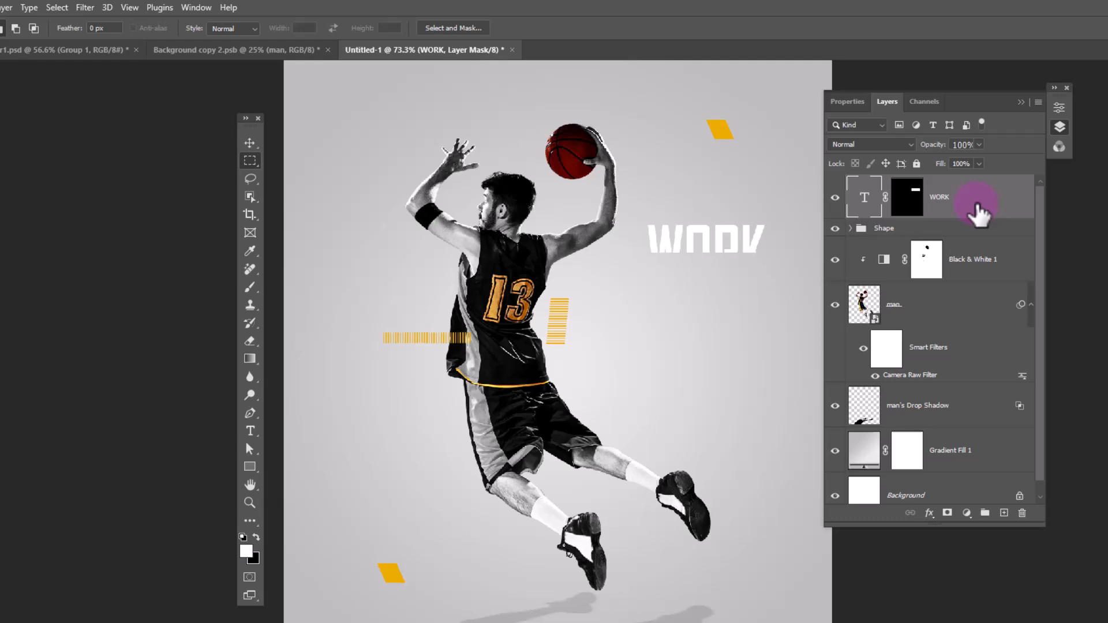
pyautogui.press('ctrl+j')
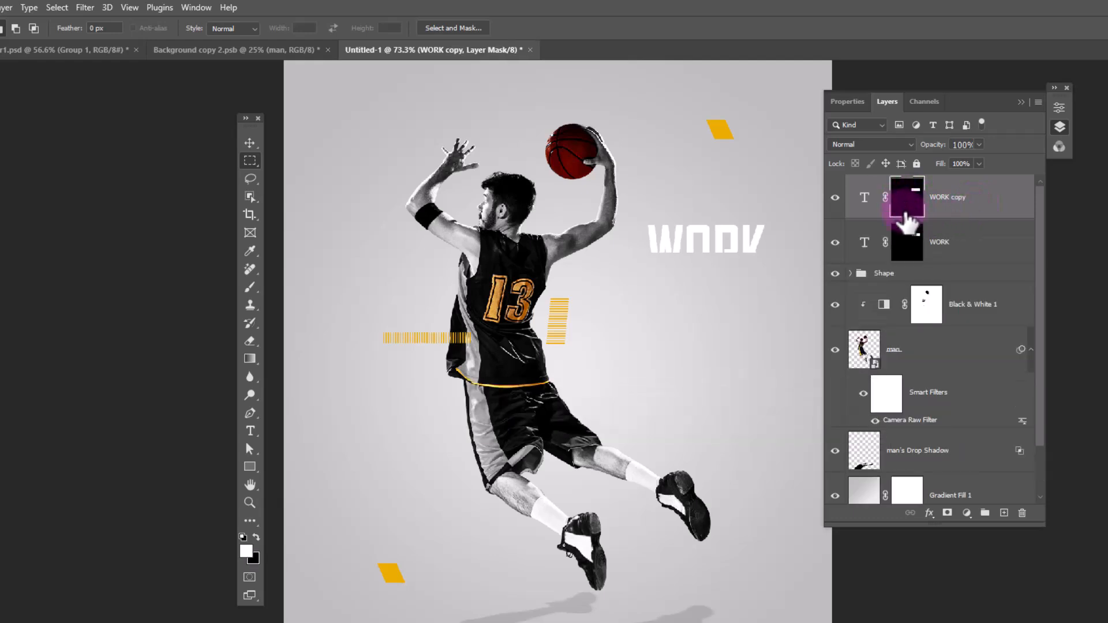
pyautogui.press('ctrl+i')
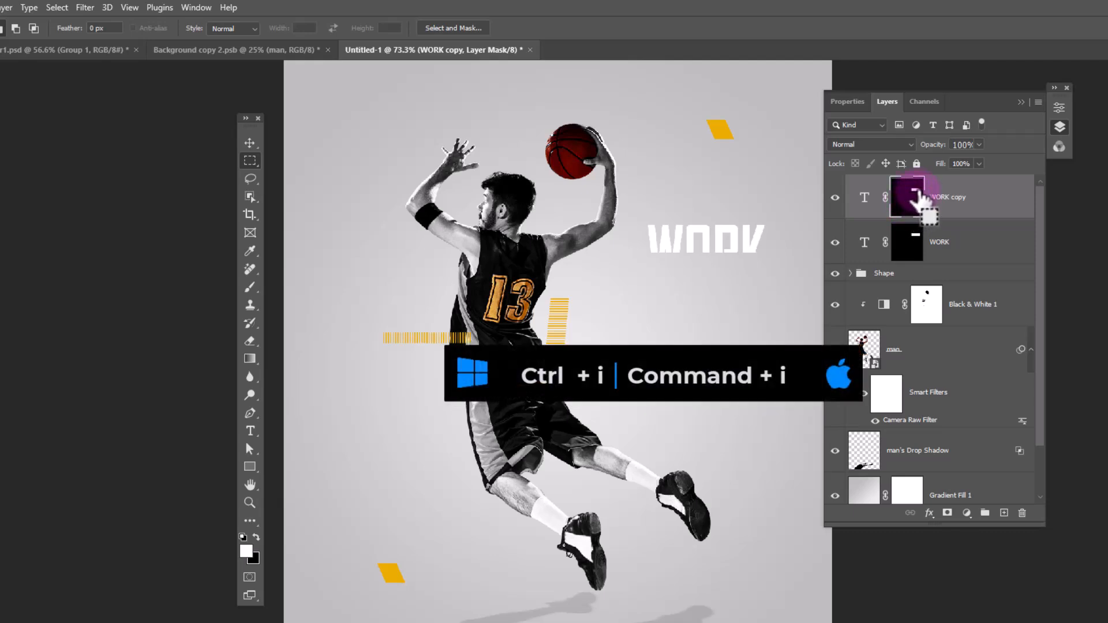
pyautogui.press('ctrl+i')
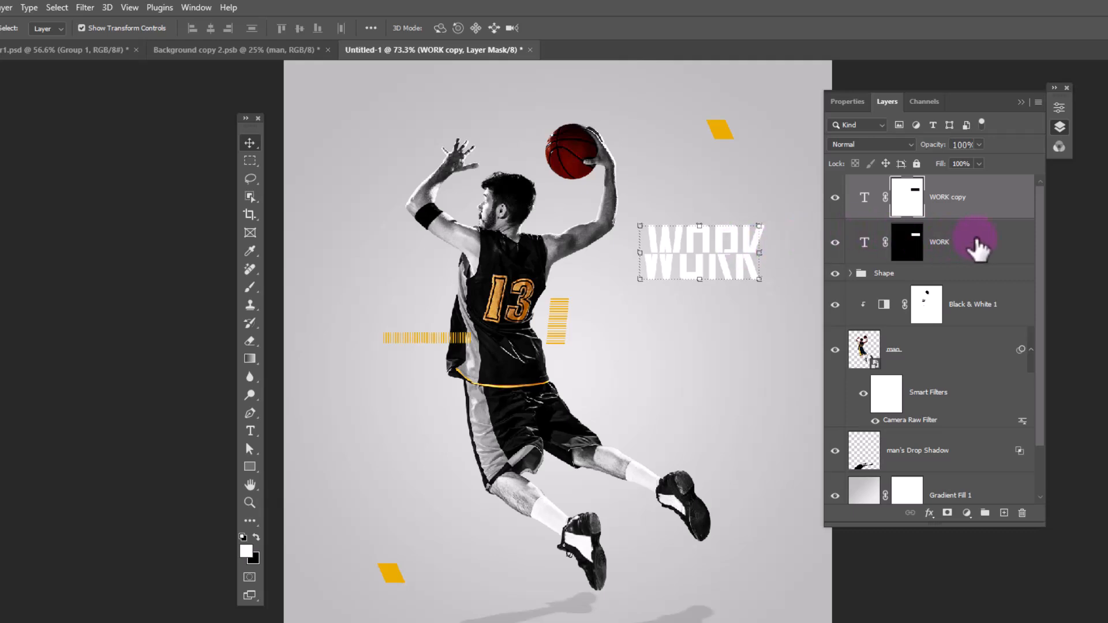
# Rotate both WORK layers to a slant and place a duplicate pair beside the player's legs.
pyautogui.click(939, 241)
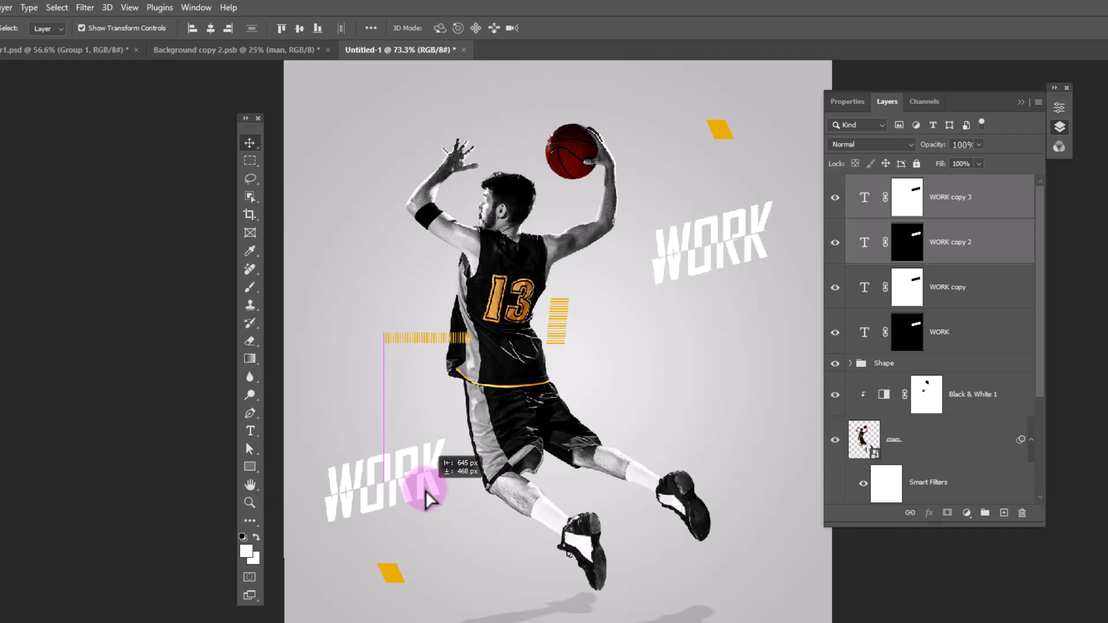
pyautogui.click(864, 196)
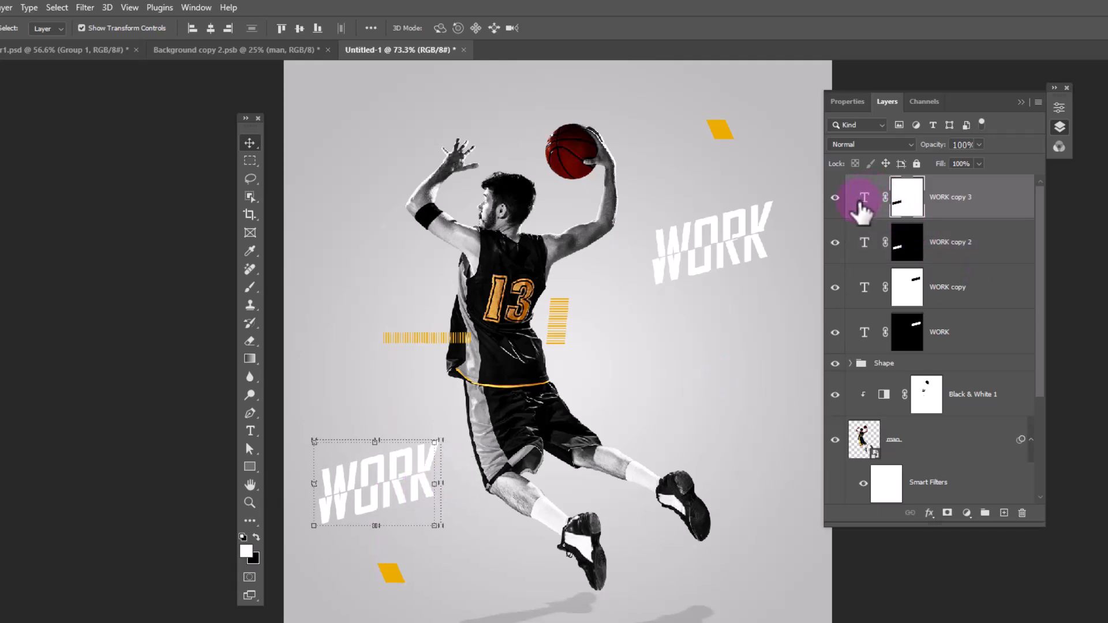